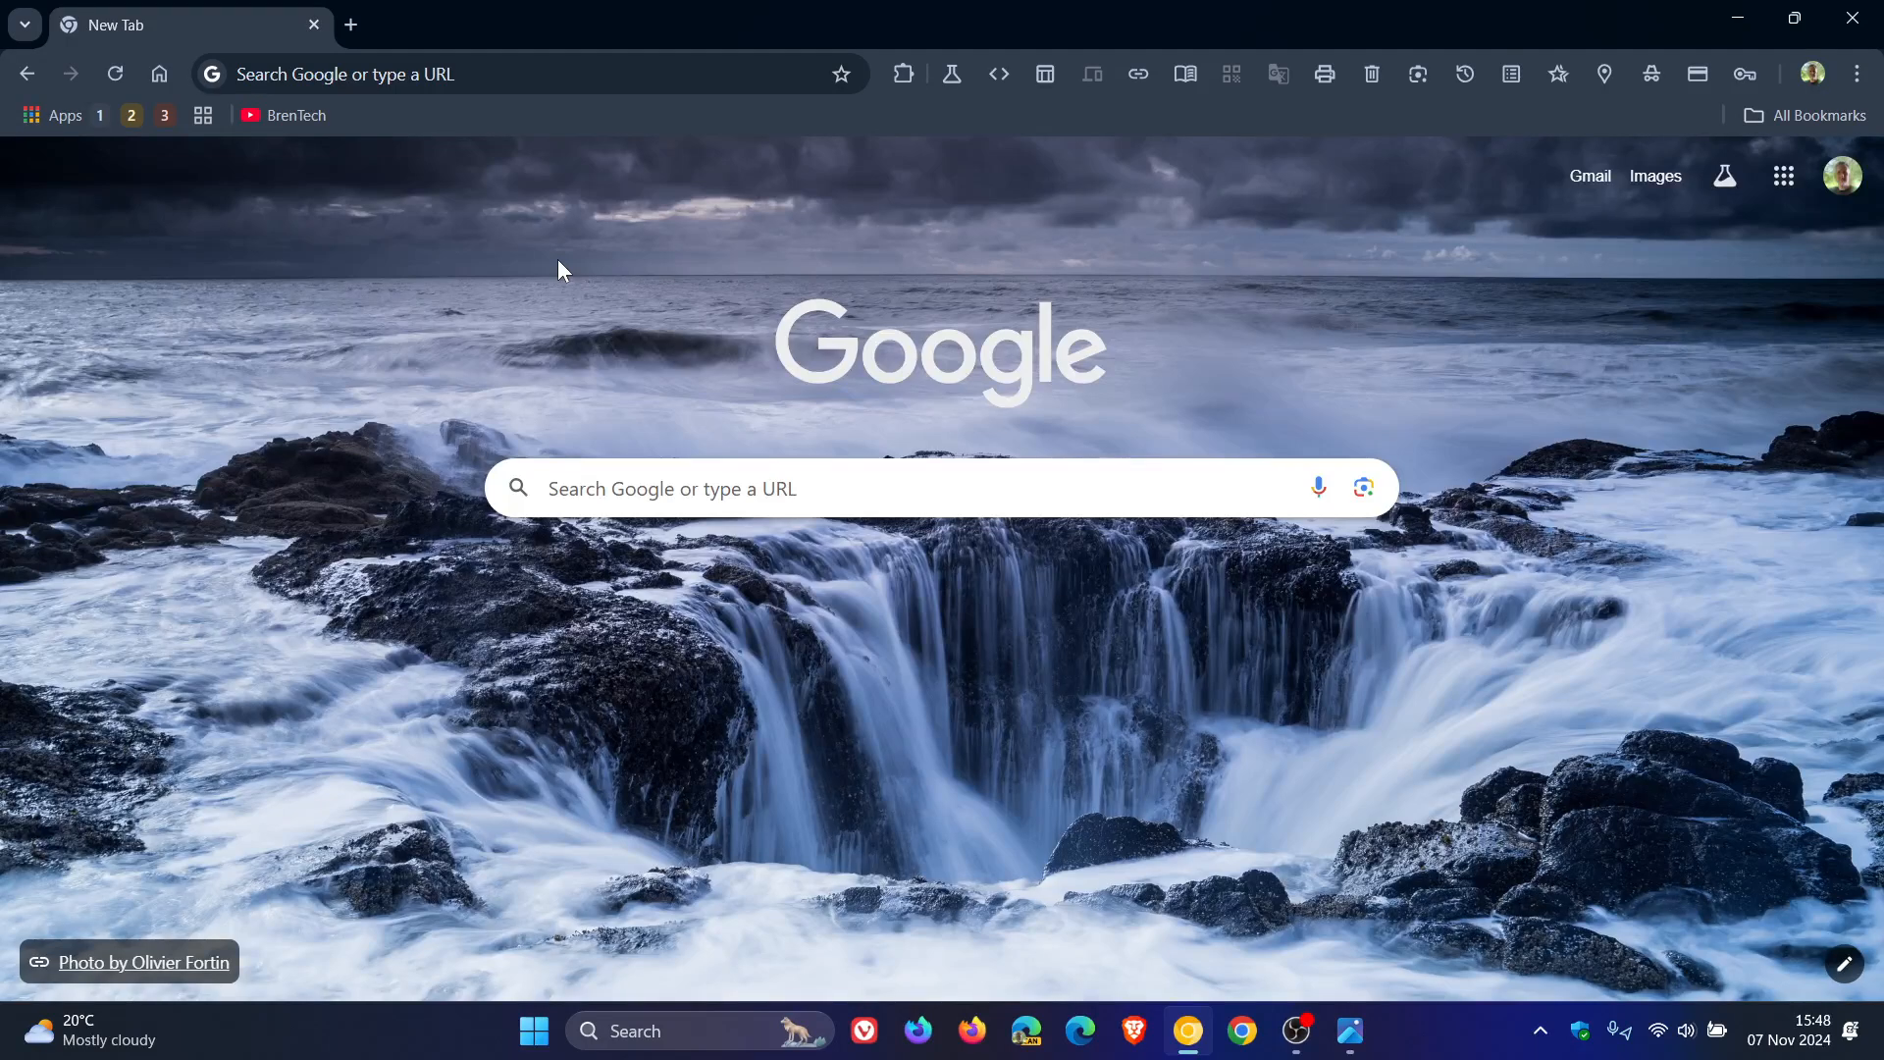
{"action": "mouse_move", "coordinate": [973, 189]}
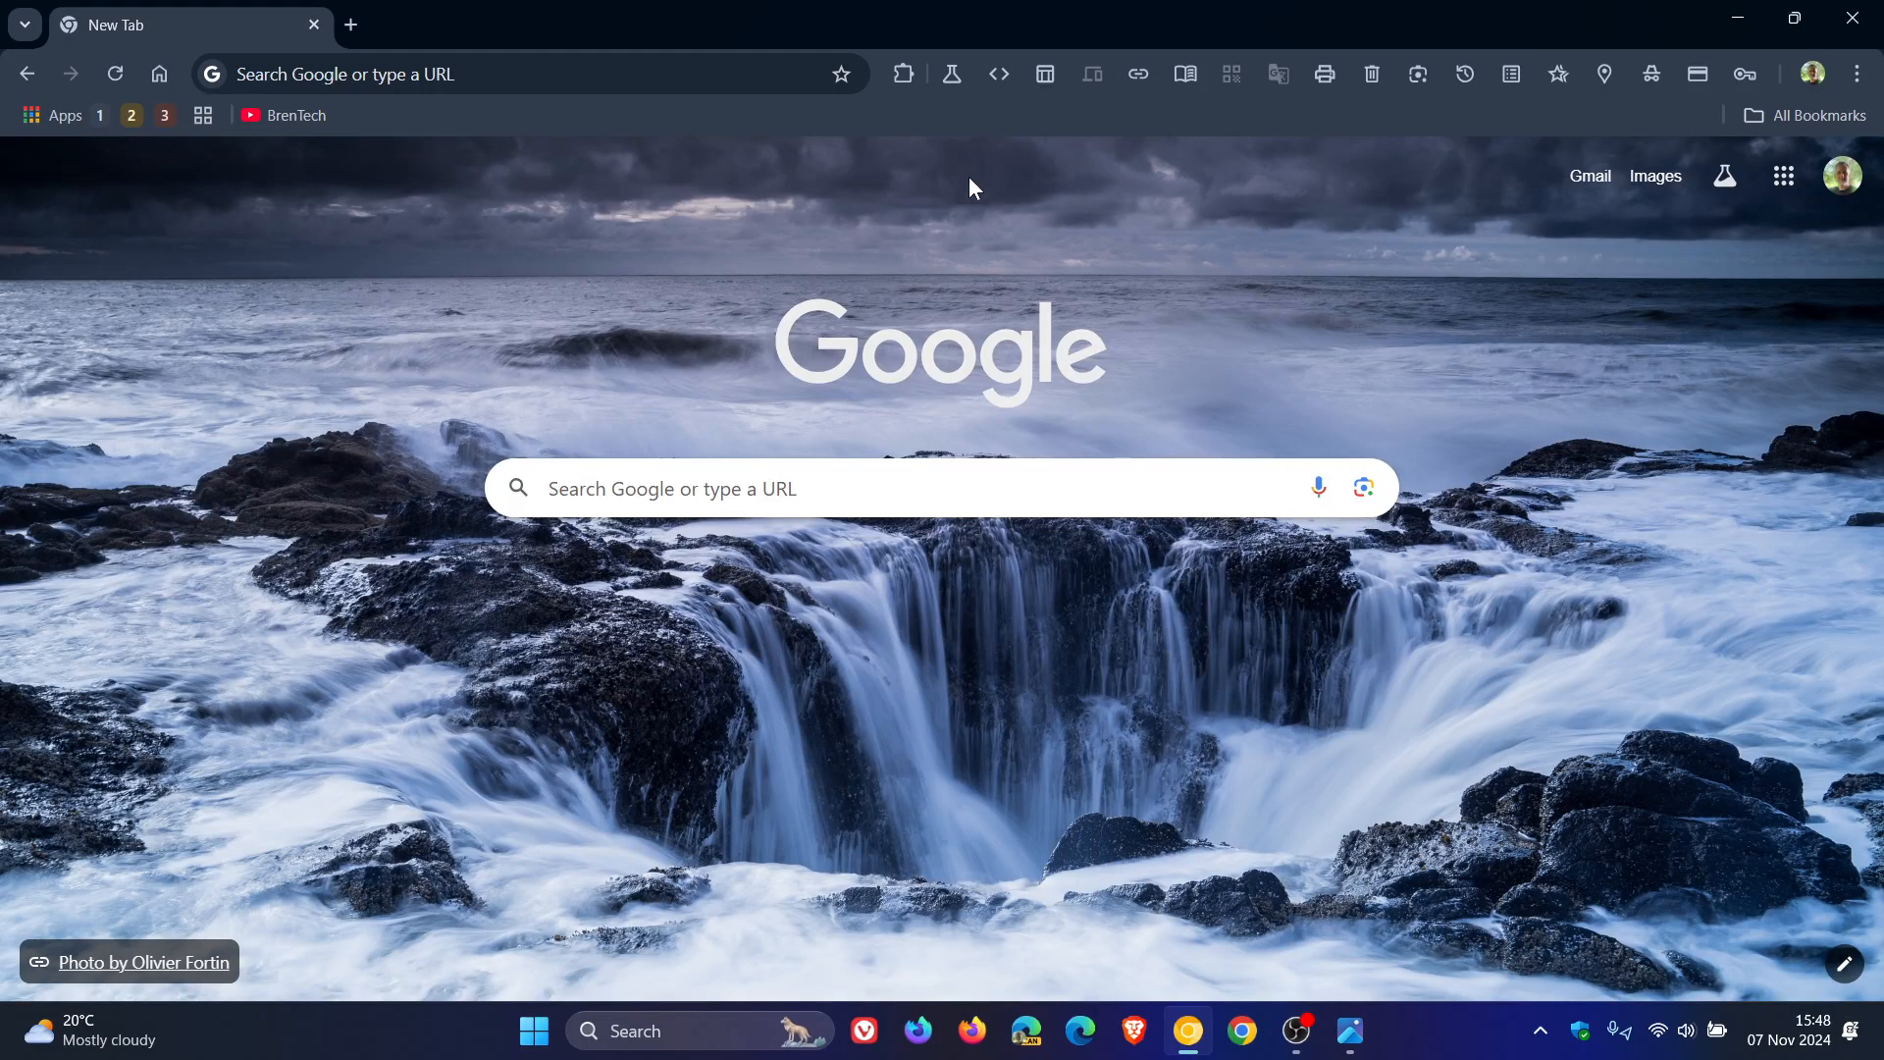
{"action": "mouse_move", "coordinate": [503, 305]}
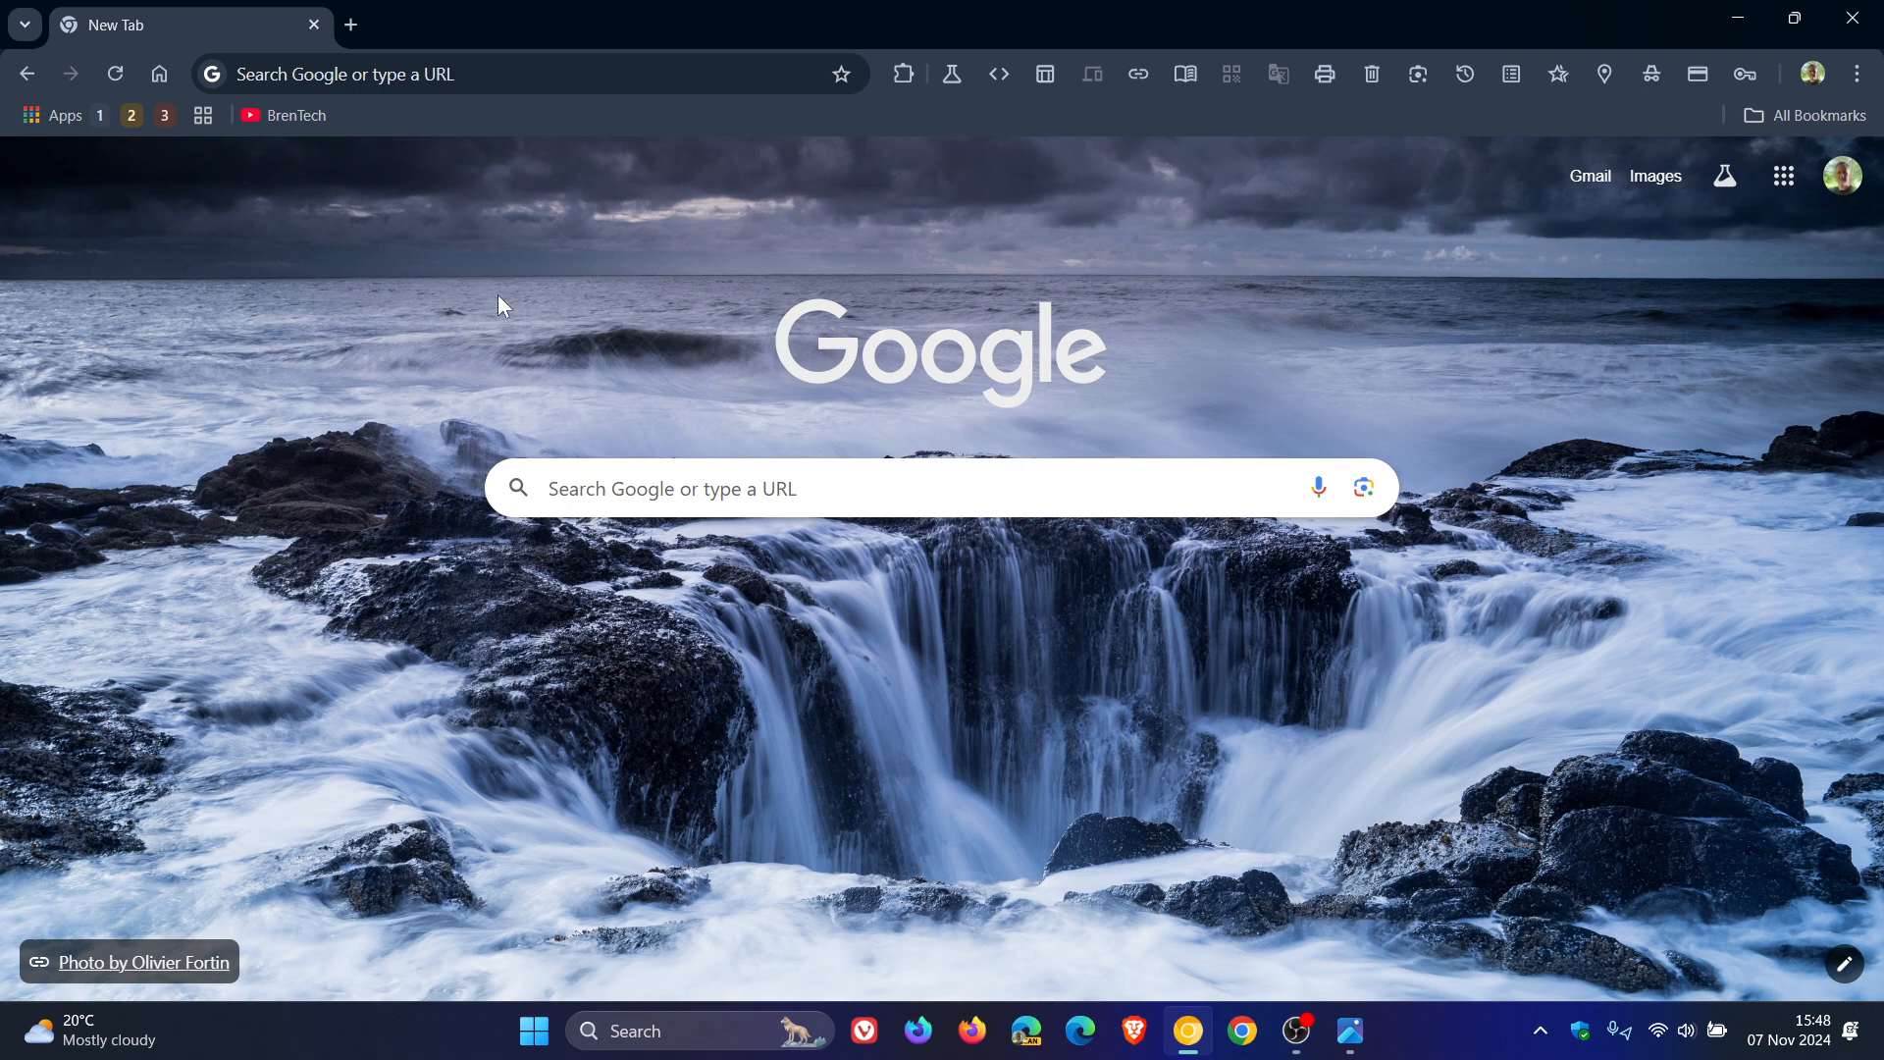
Try the separate new-tab button by briefly adding and closing an extra tab
{"action": "left_click", "coordinate": [643, 24]}
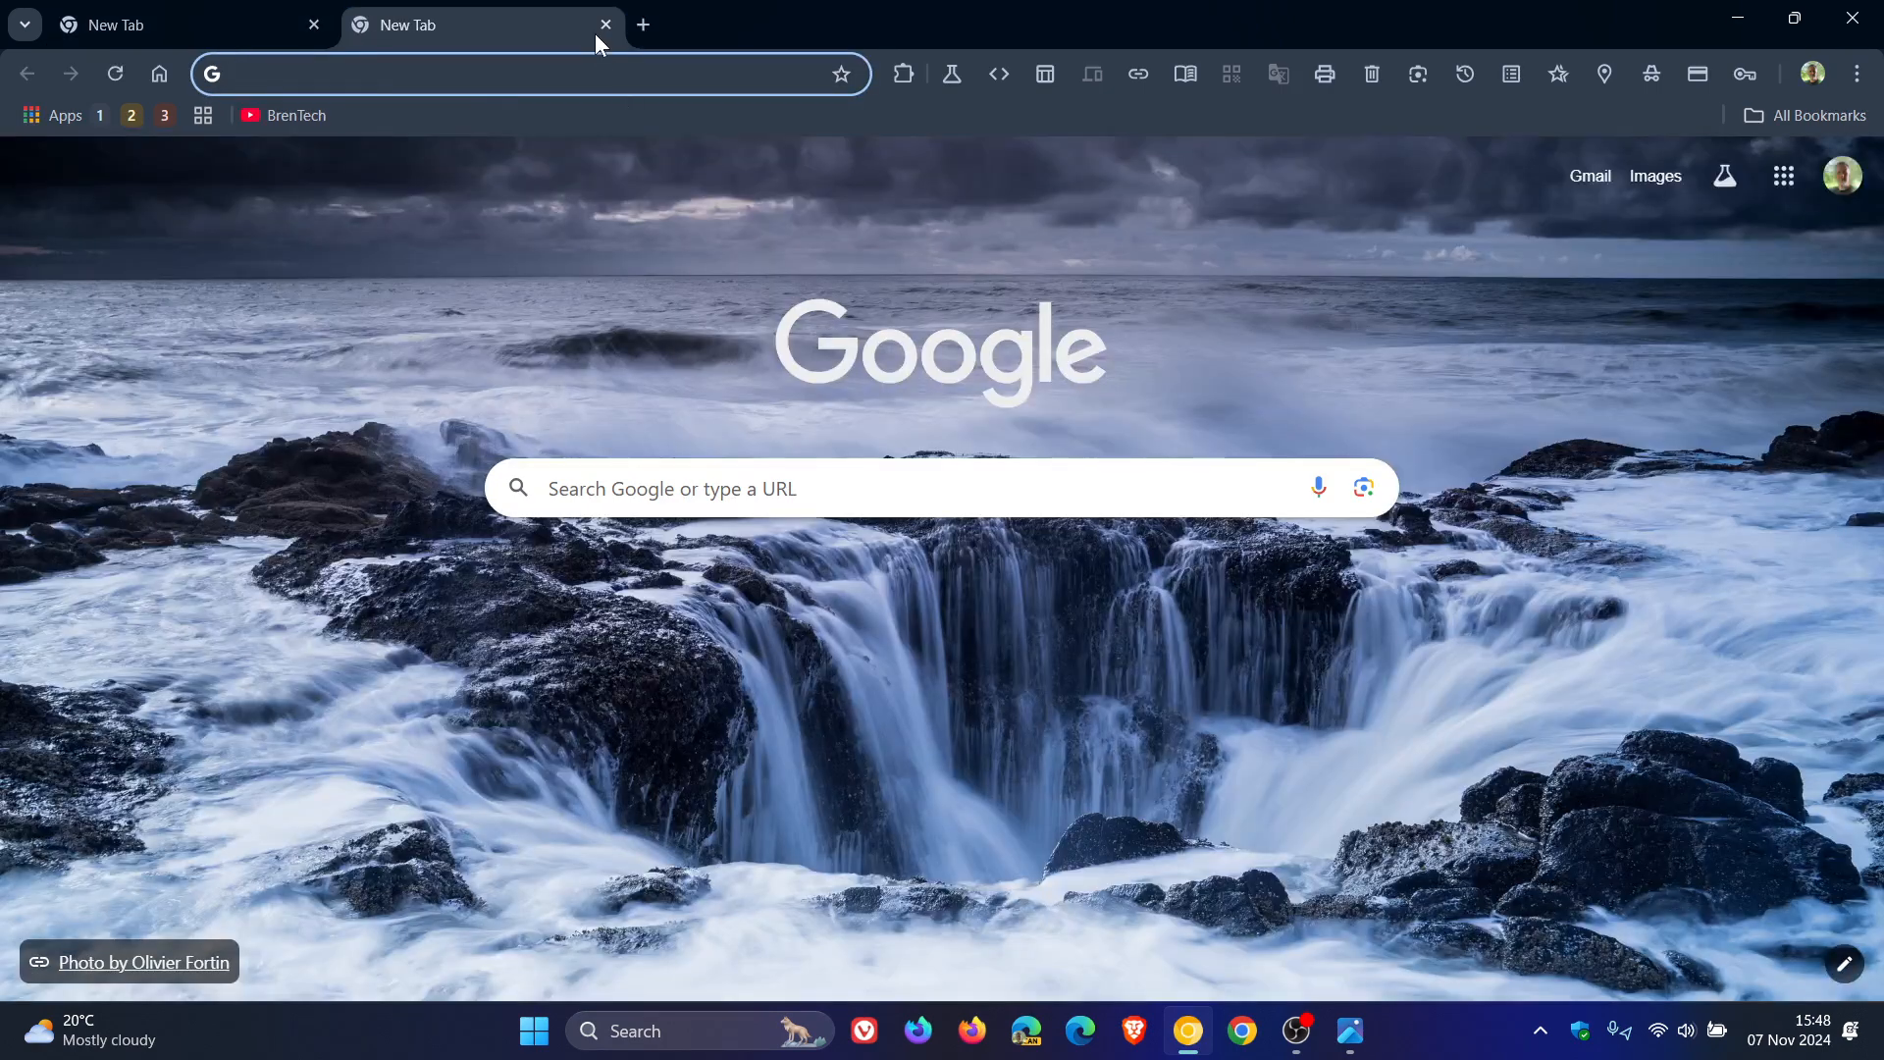
{"action": "left_click", "coordinate": [607, 23]}
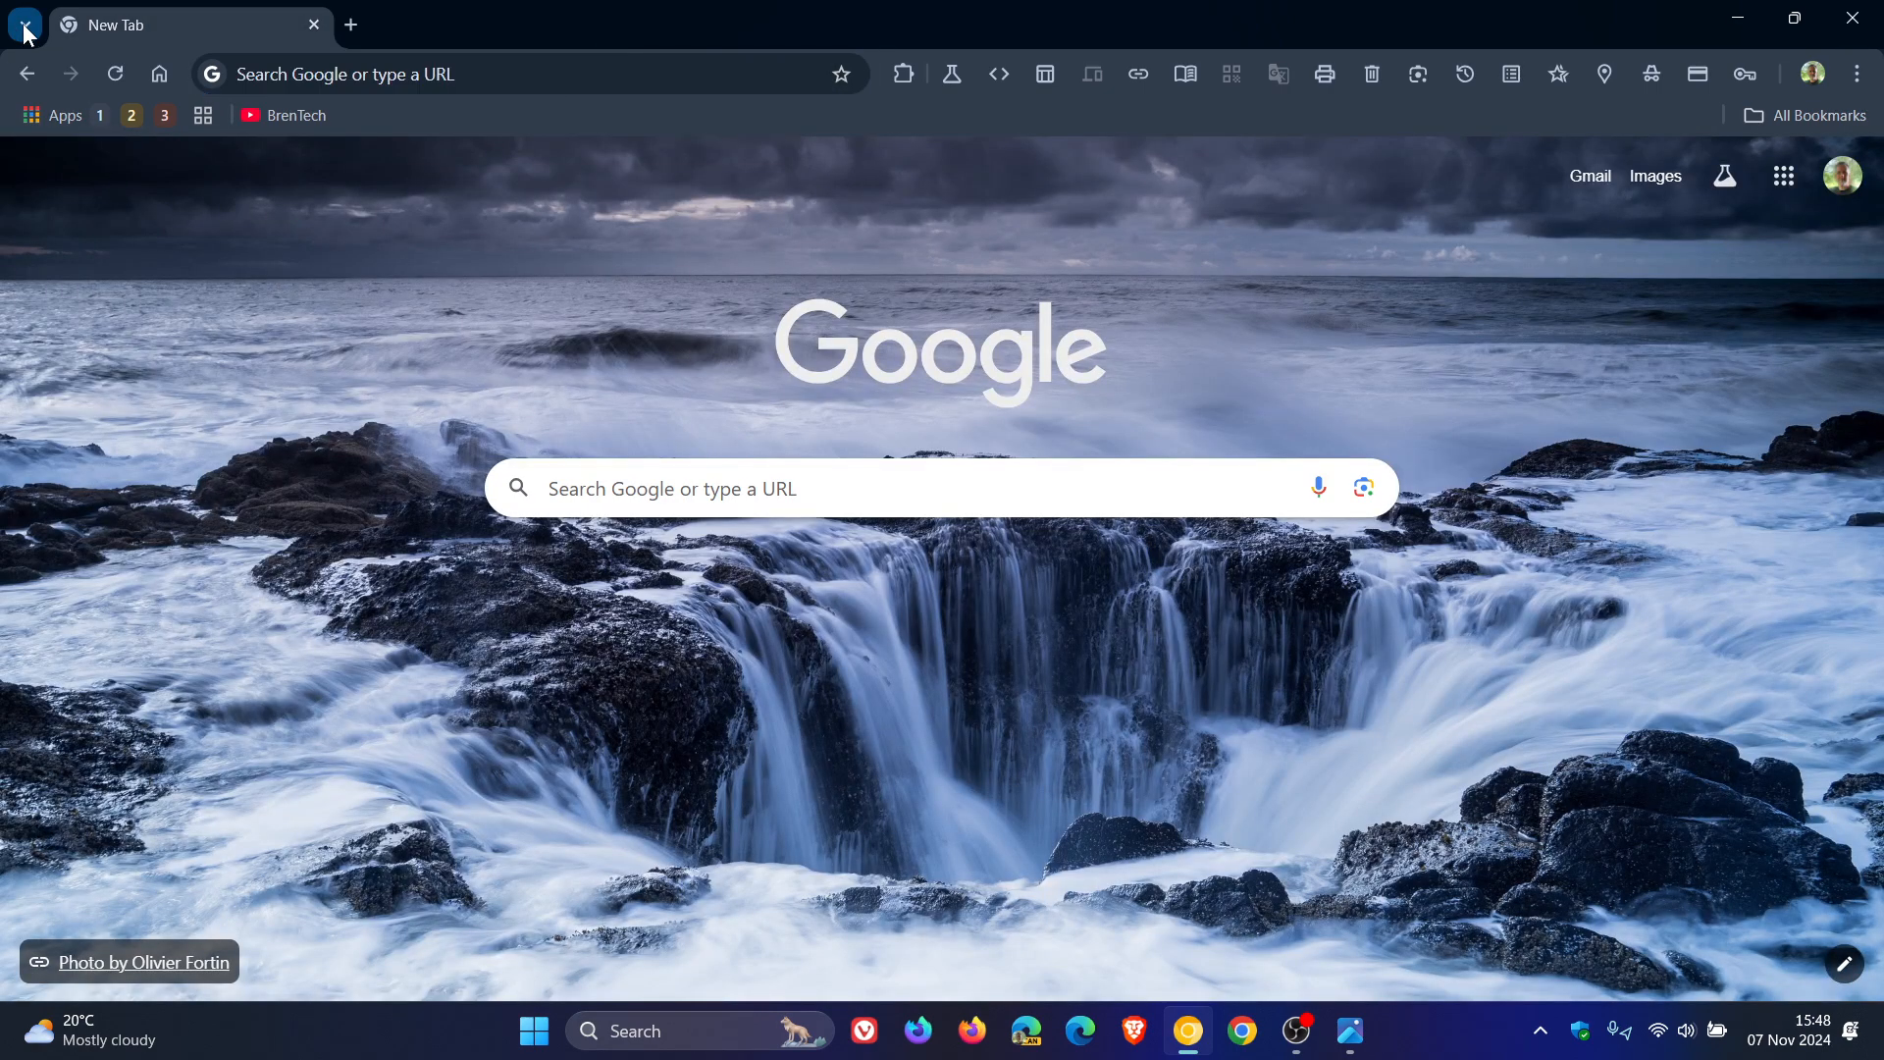
{"action": "left_click", "coordinate": [24, 23]}
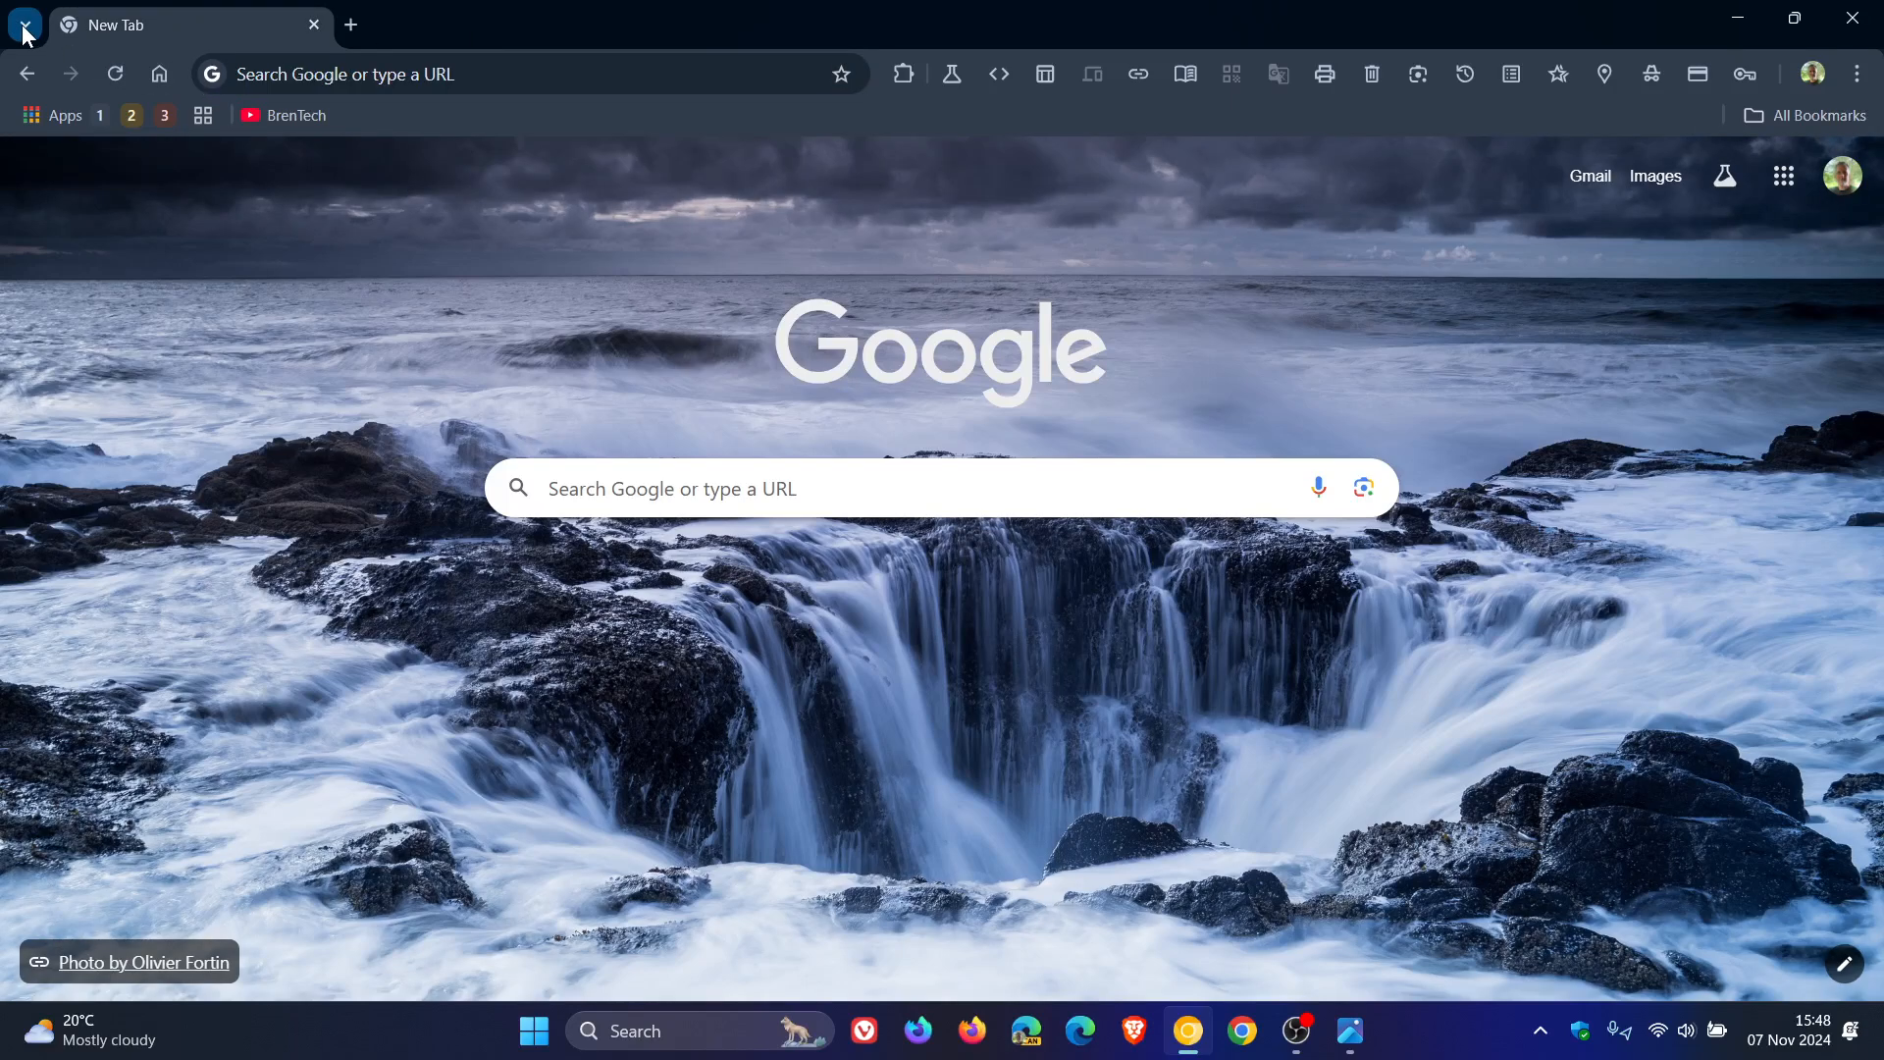
{"action": "left_click", "coordinate": [23, 24]}
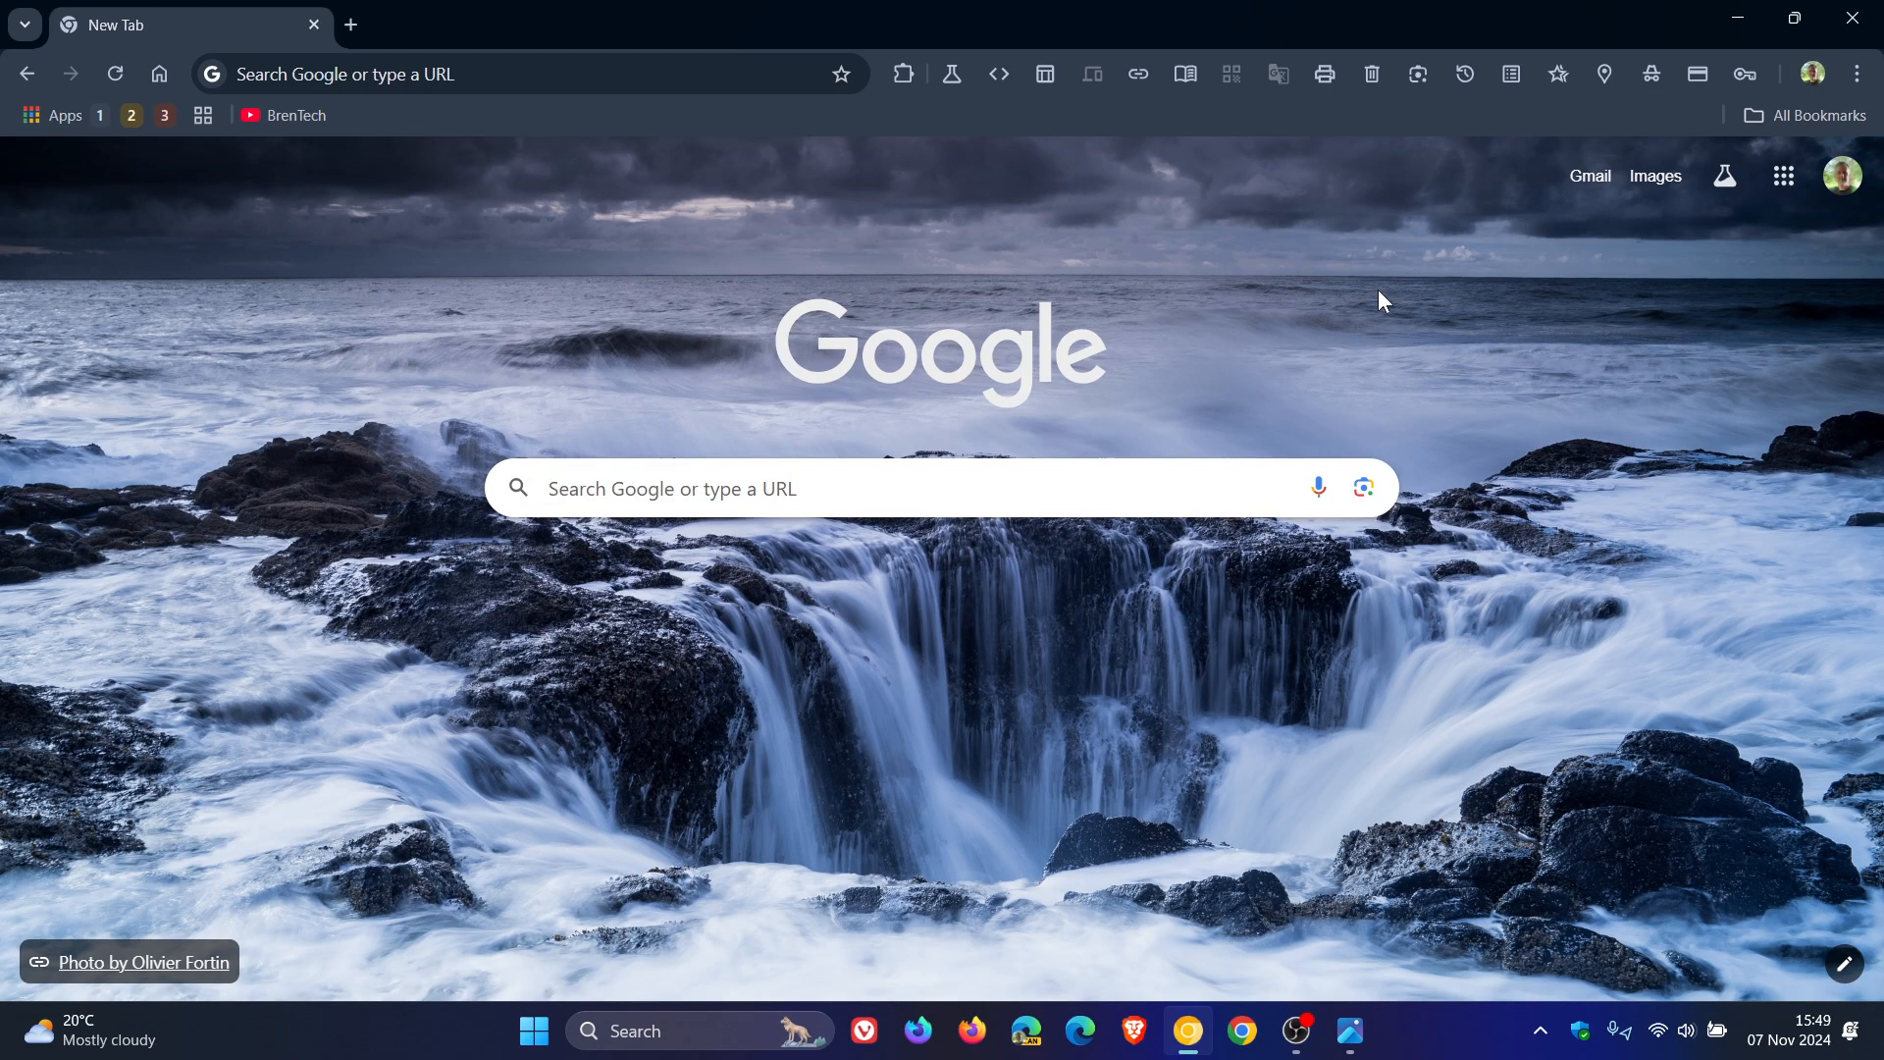
{"action": "mouse_move", "coordinate": [477, 585]}
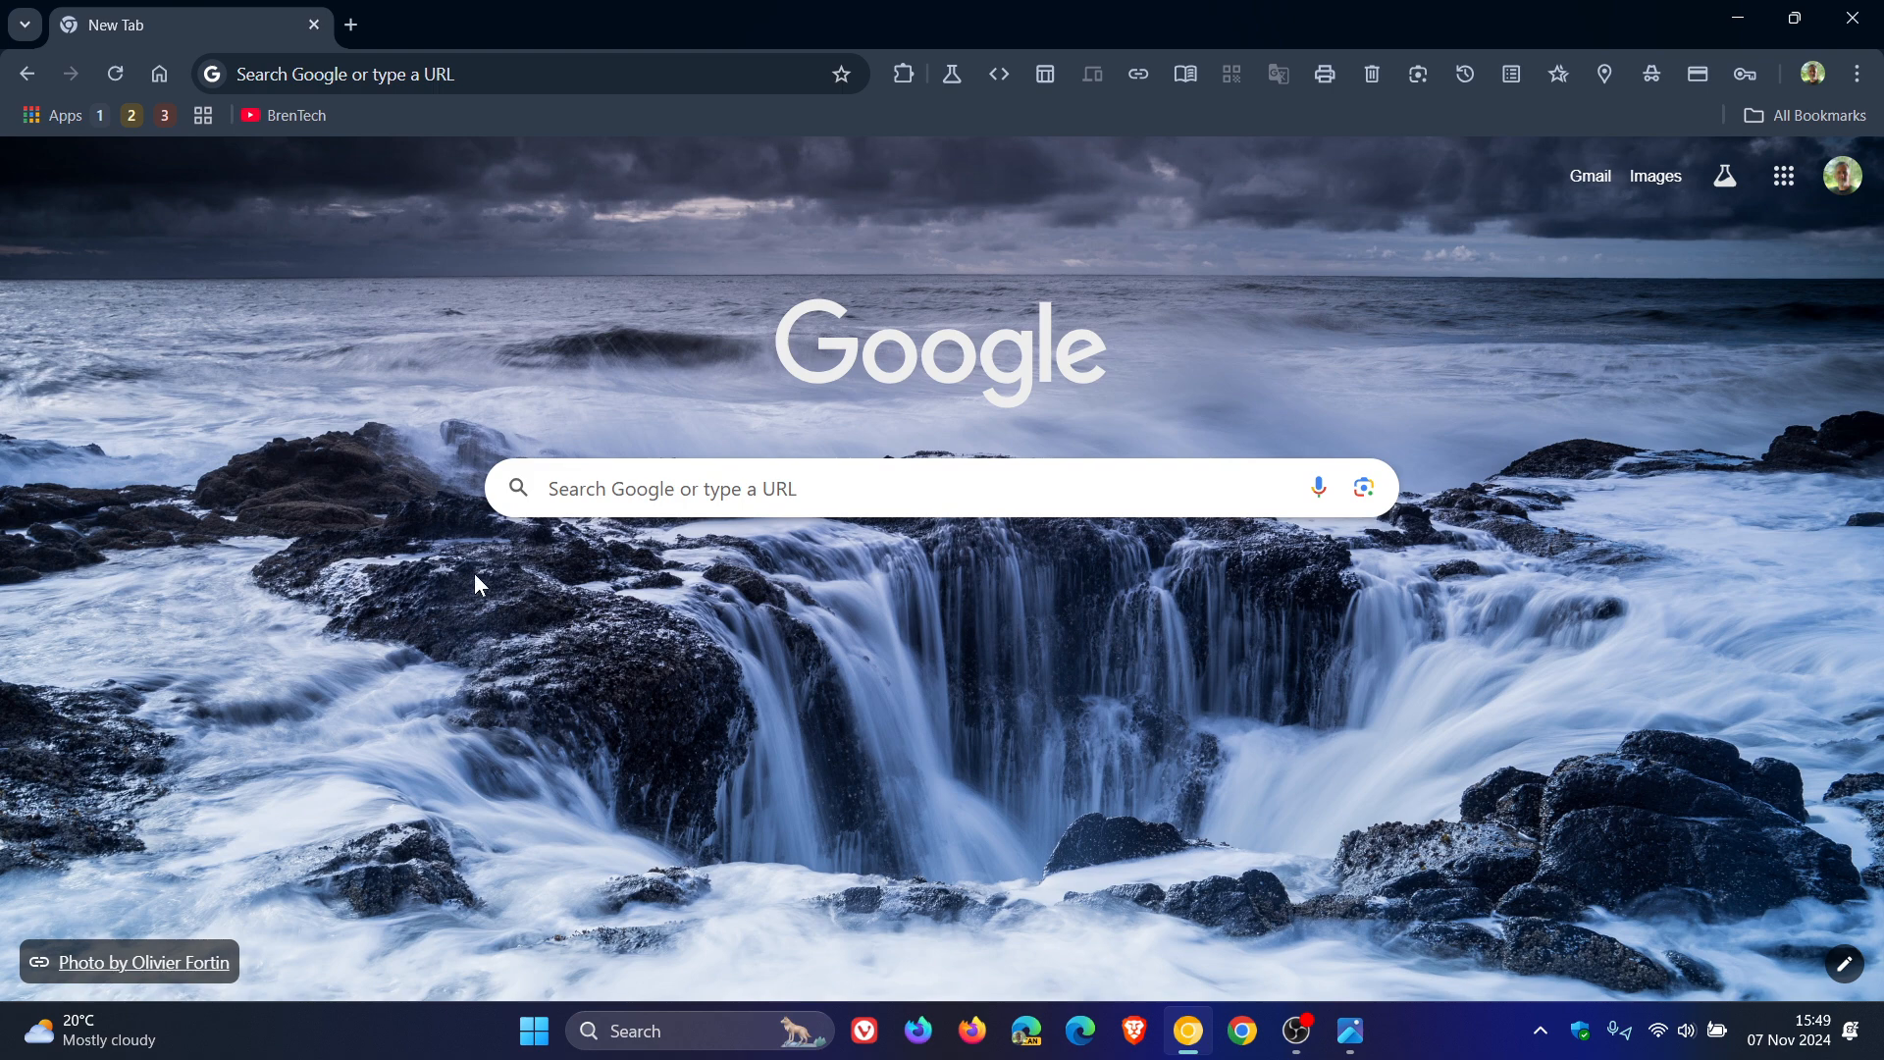
{"action": "mouse_move", "coordinate": [1454, 316]}
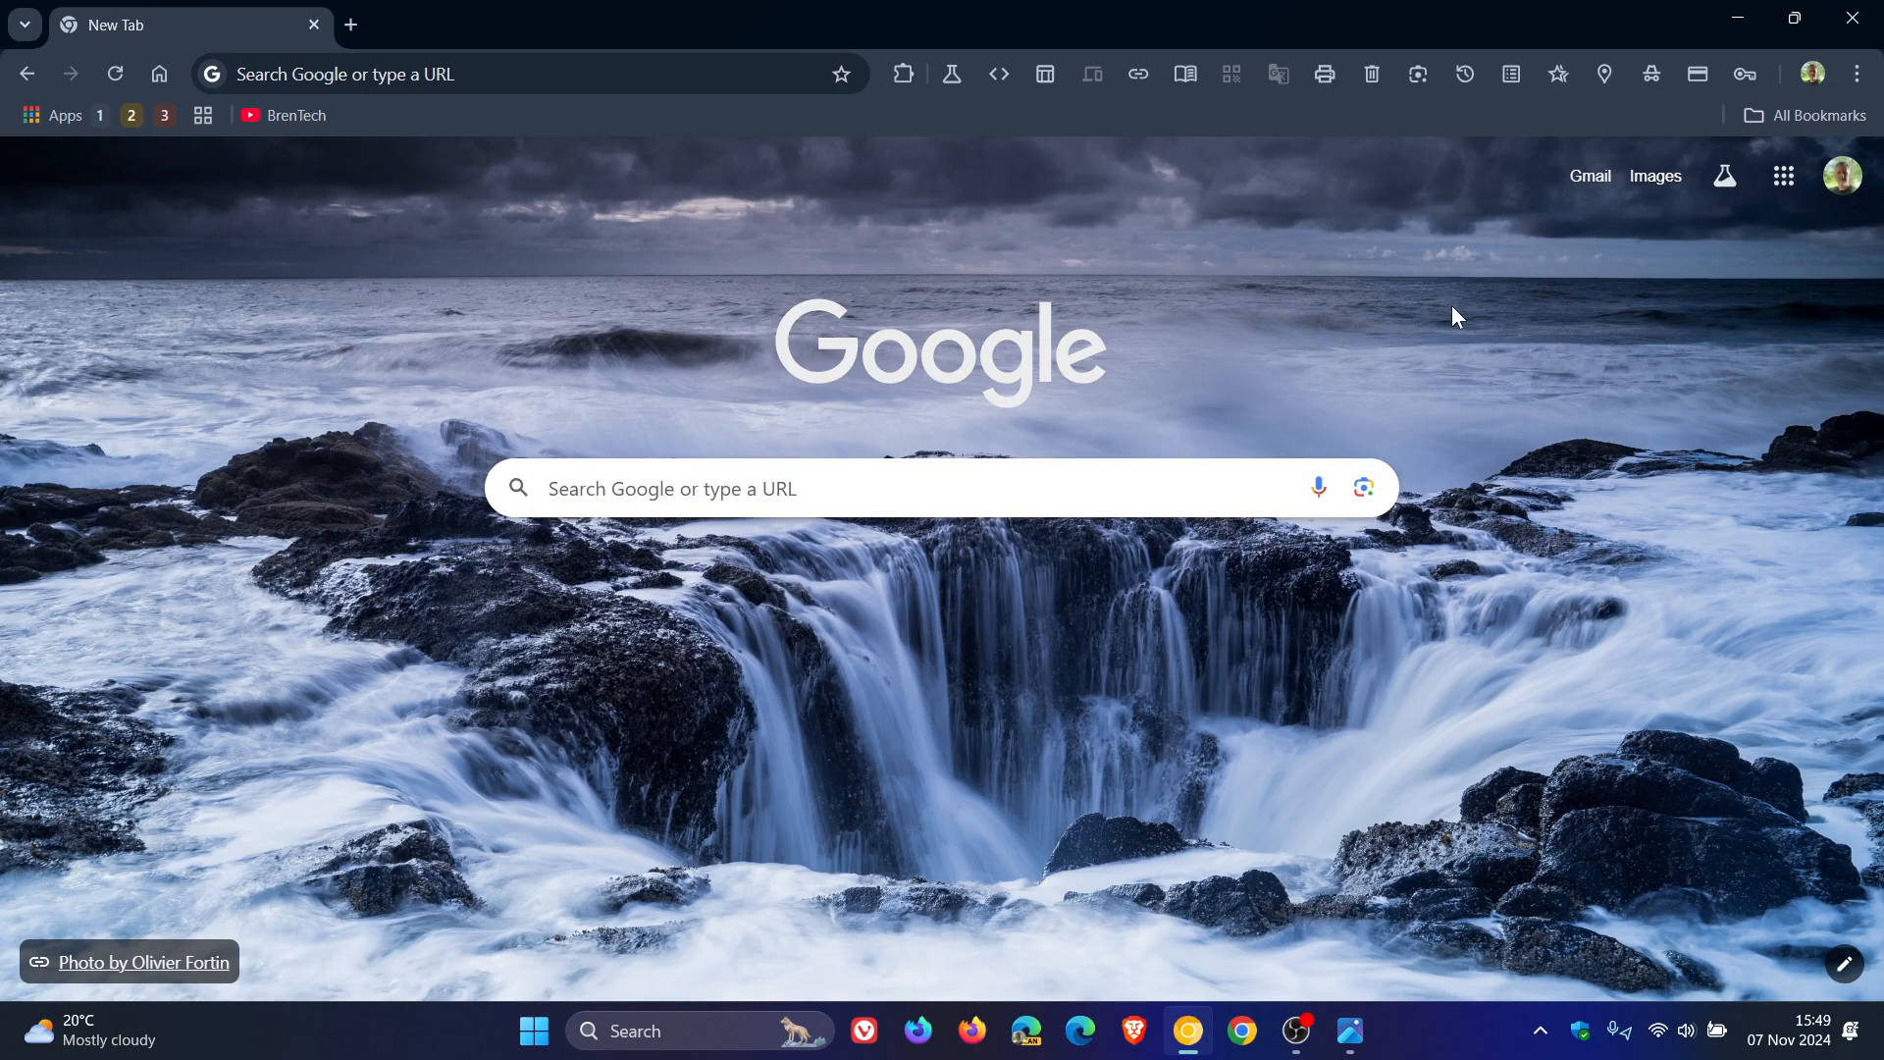
{"action": "mouse_move", "coordinate": [1409, 310]}
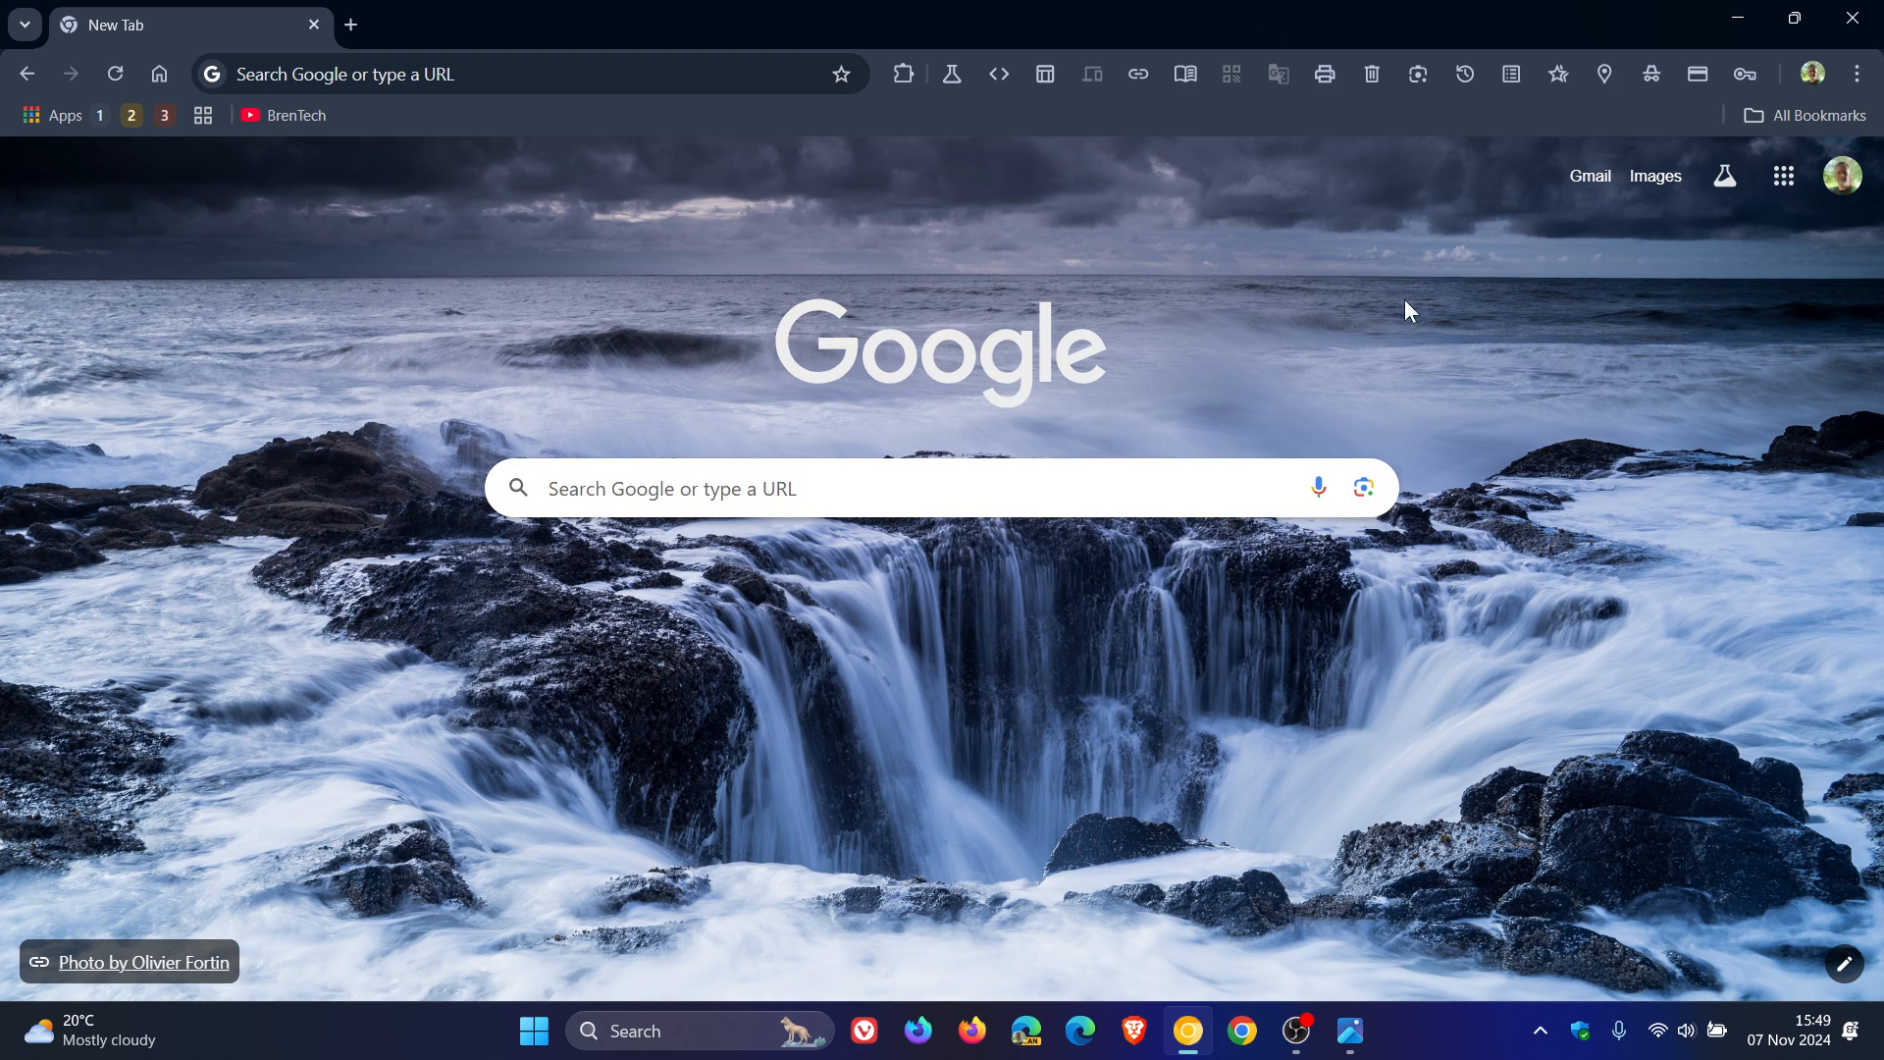
Go to chrome://flags and filter the experiments list by "combo" to show Tabstrip Combo Button
{"action": "left_click", "coordinate": [528, 72]}
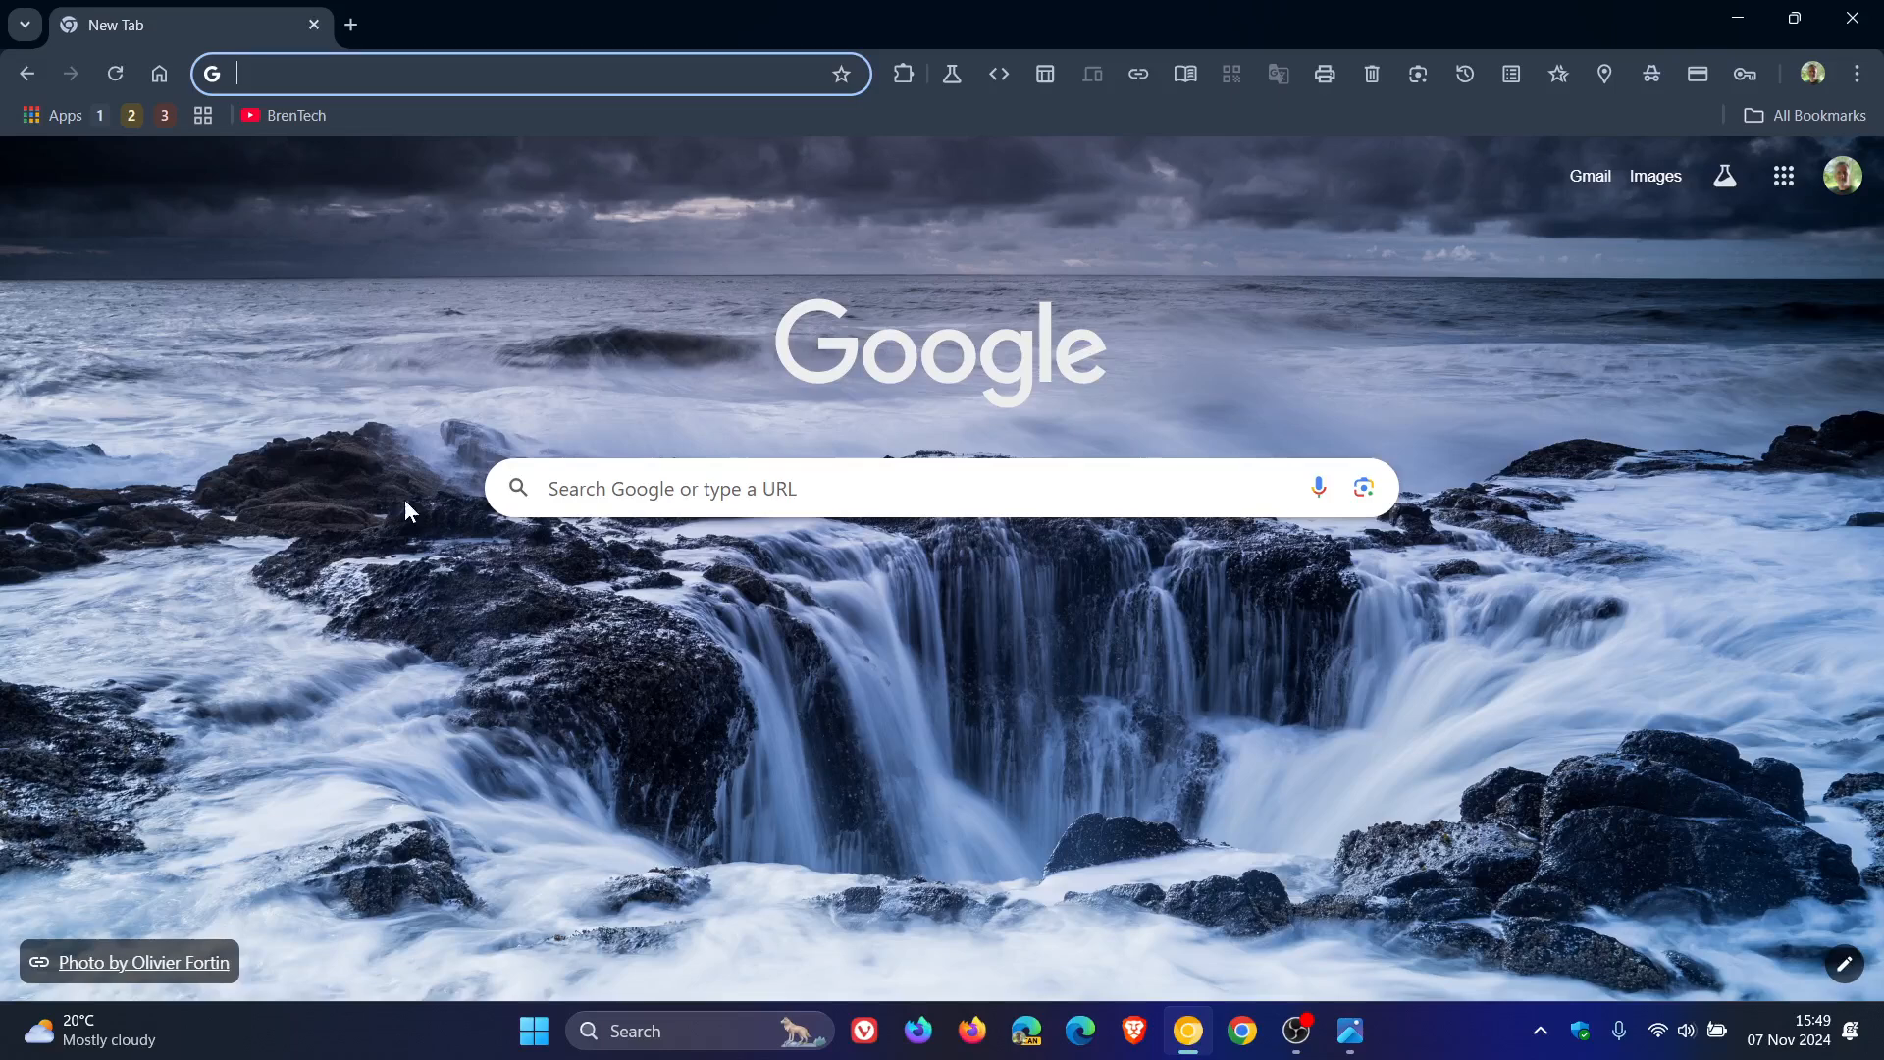
{"action": "type", "text": "cf"}
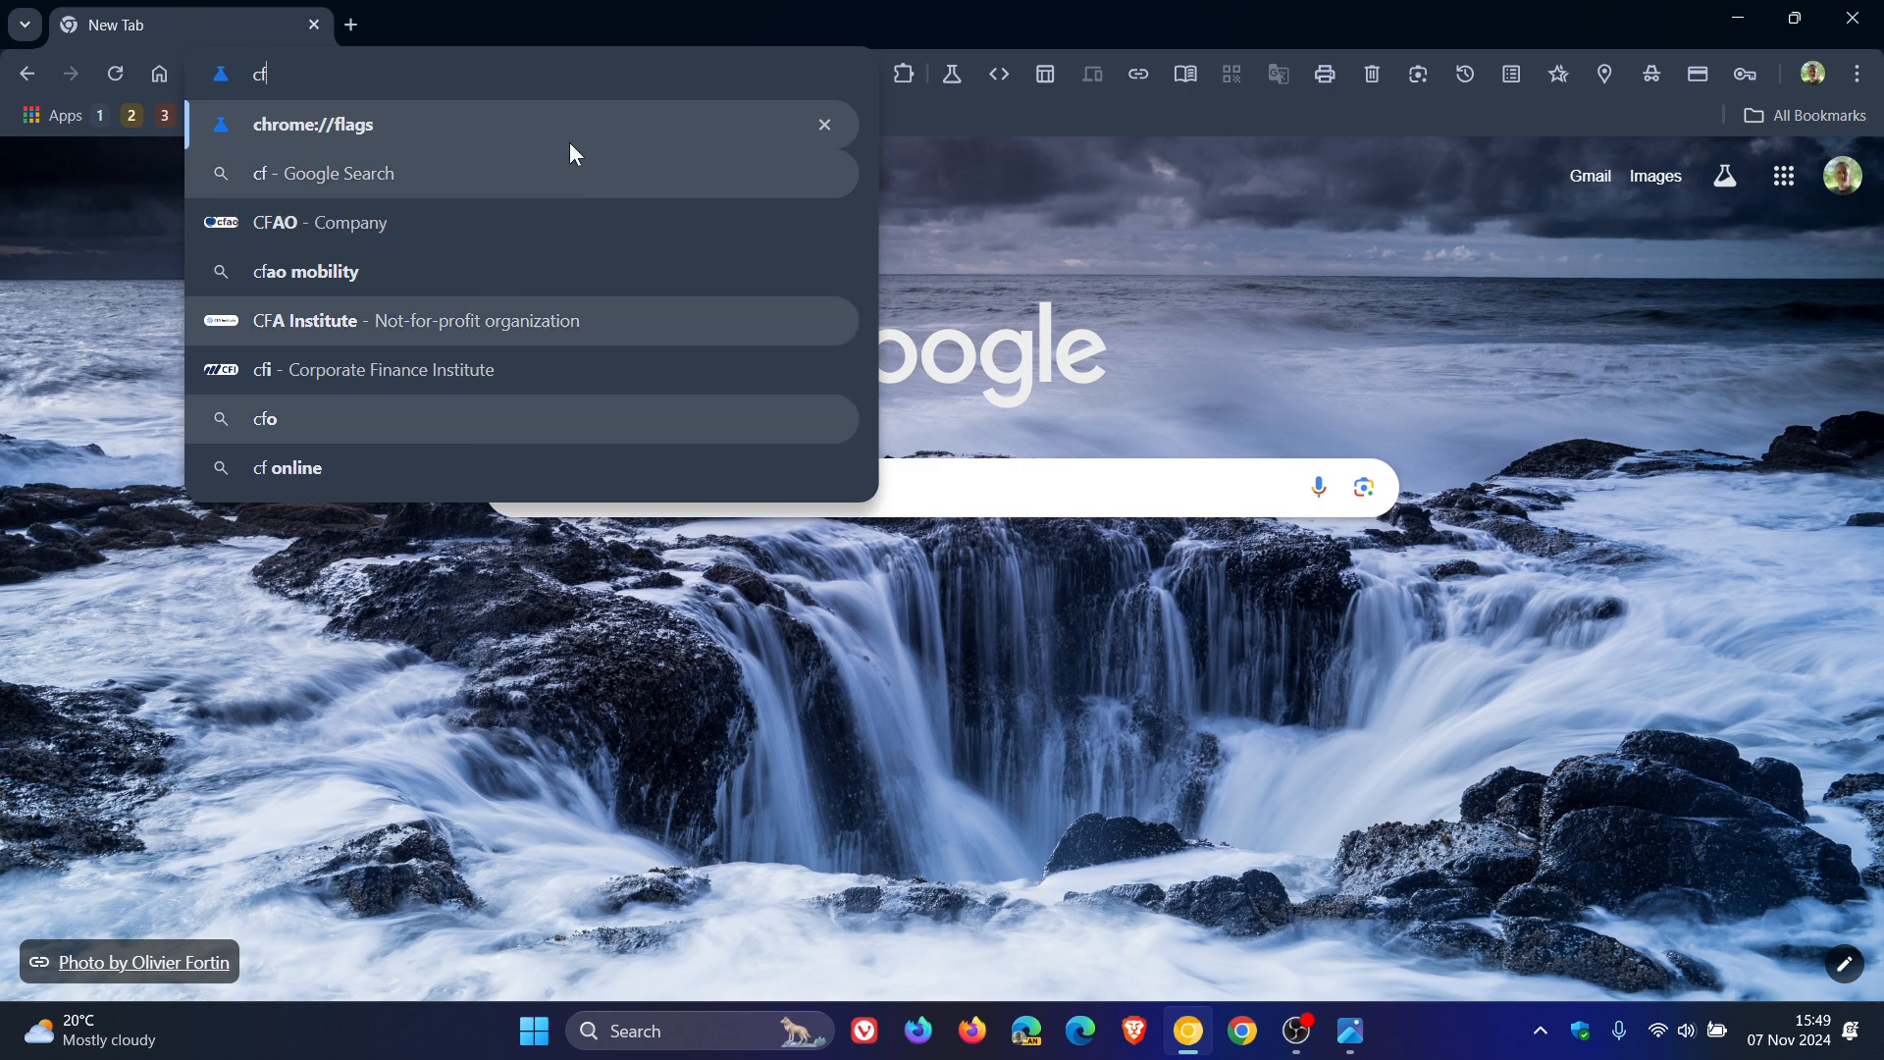
{"action": "left_click", "coordinate": [312, 124]}
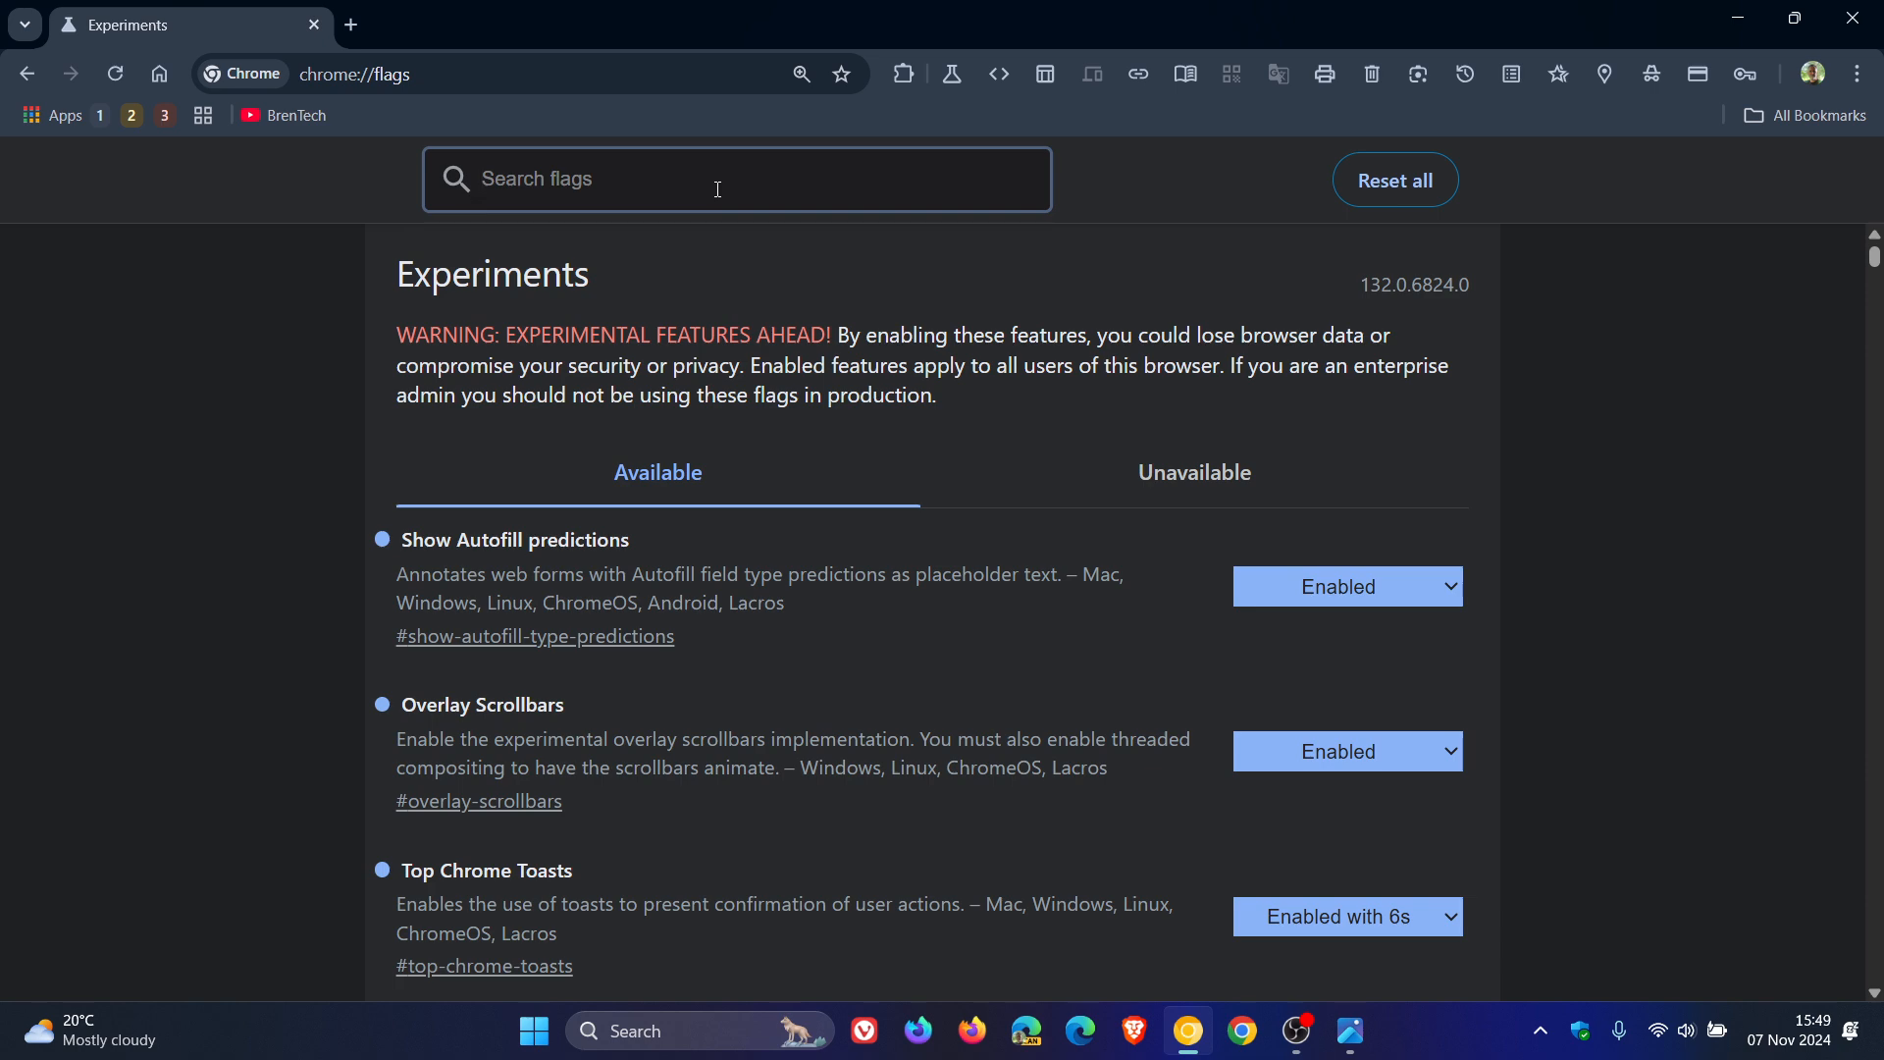
{"action": "type", "text": "c"}
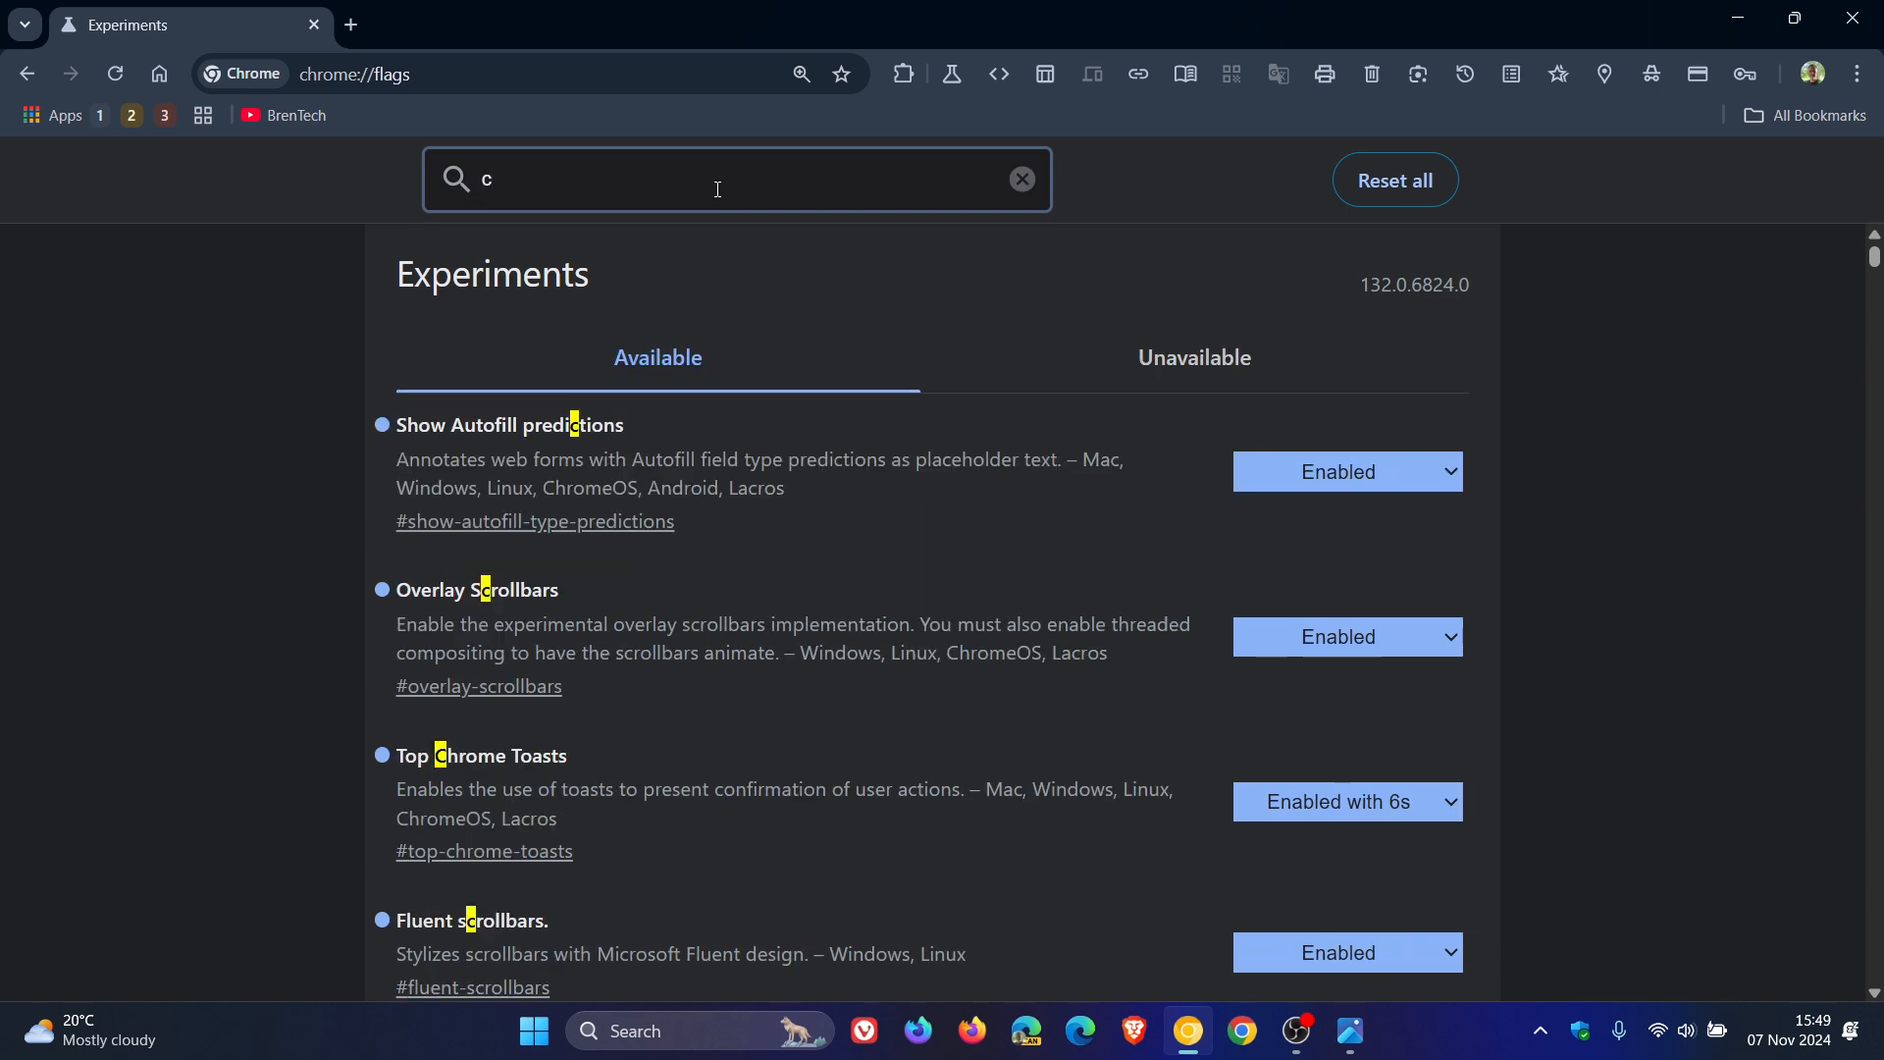
{"action": "type", "text": "ombo"}
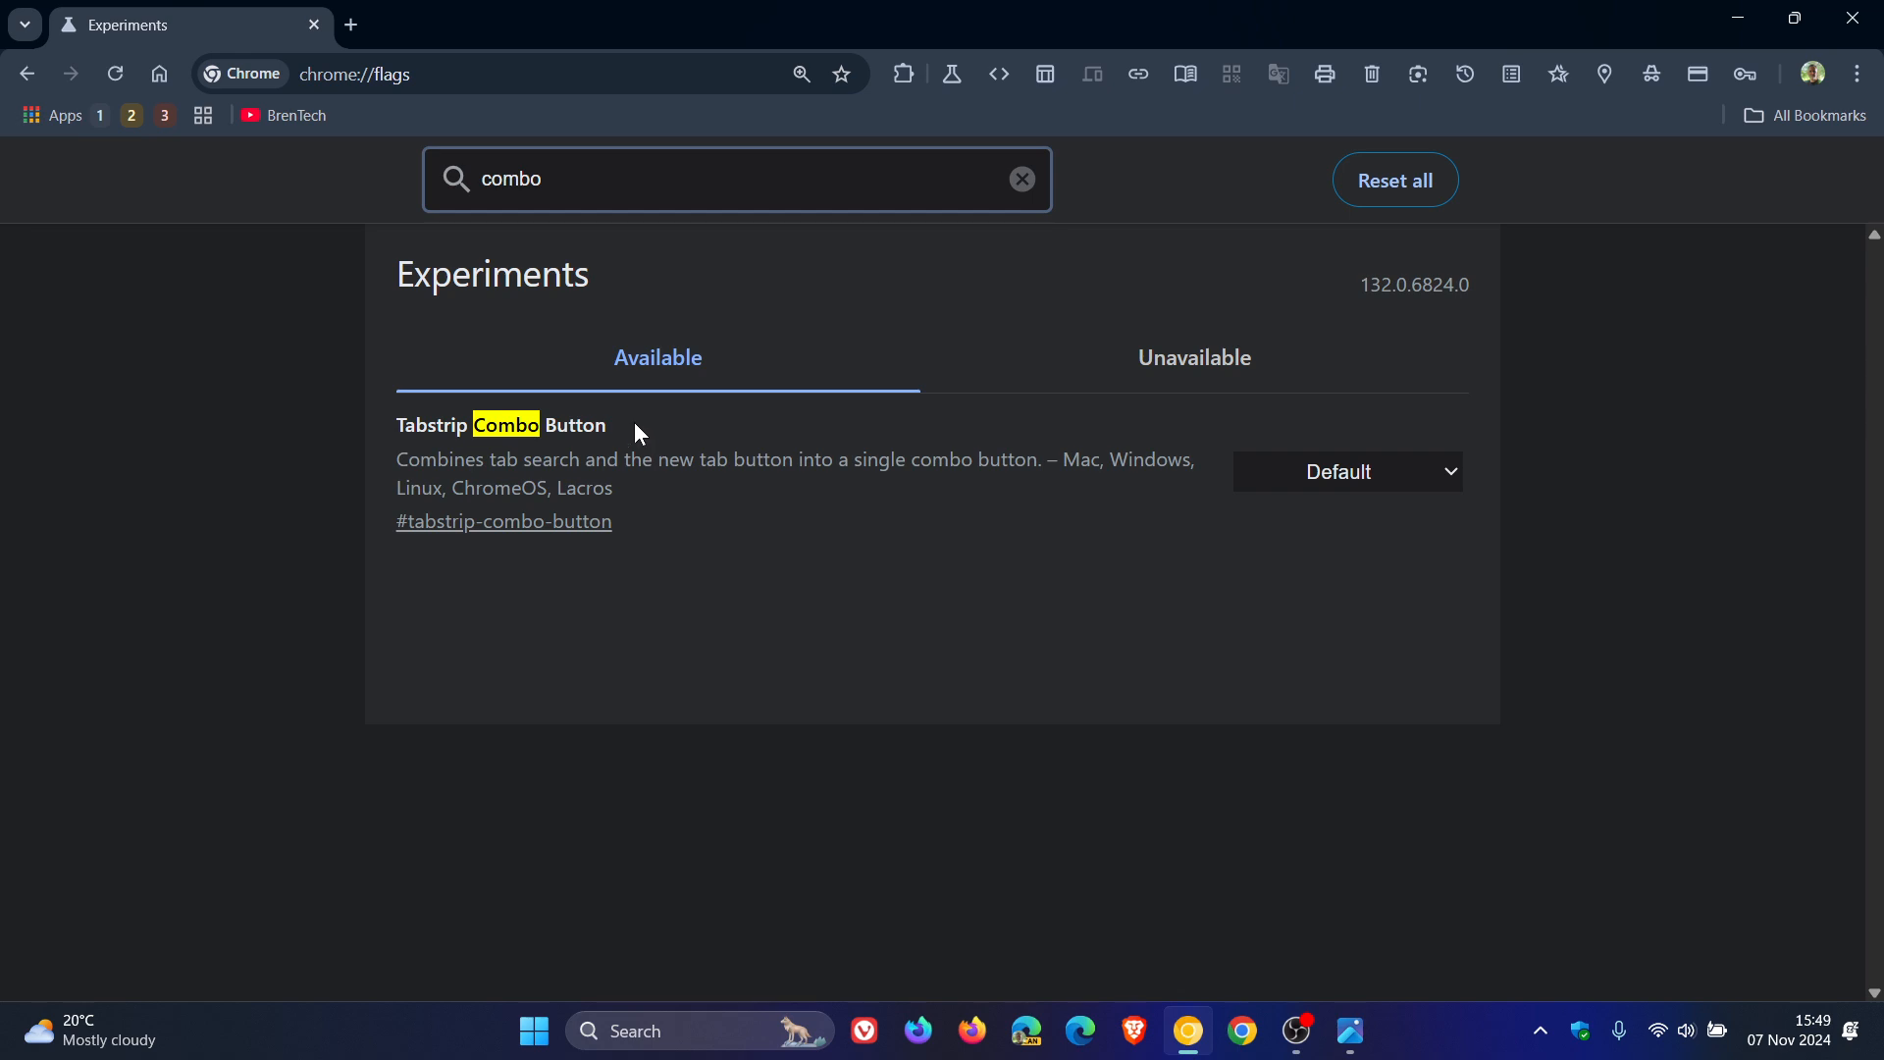
{"action": "mouse_move", "coordinate": [658, 513]}
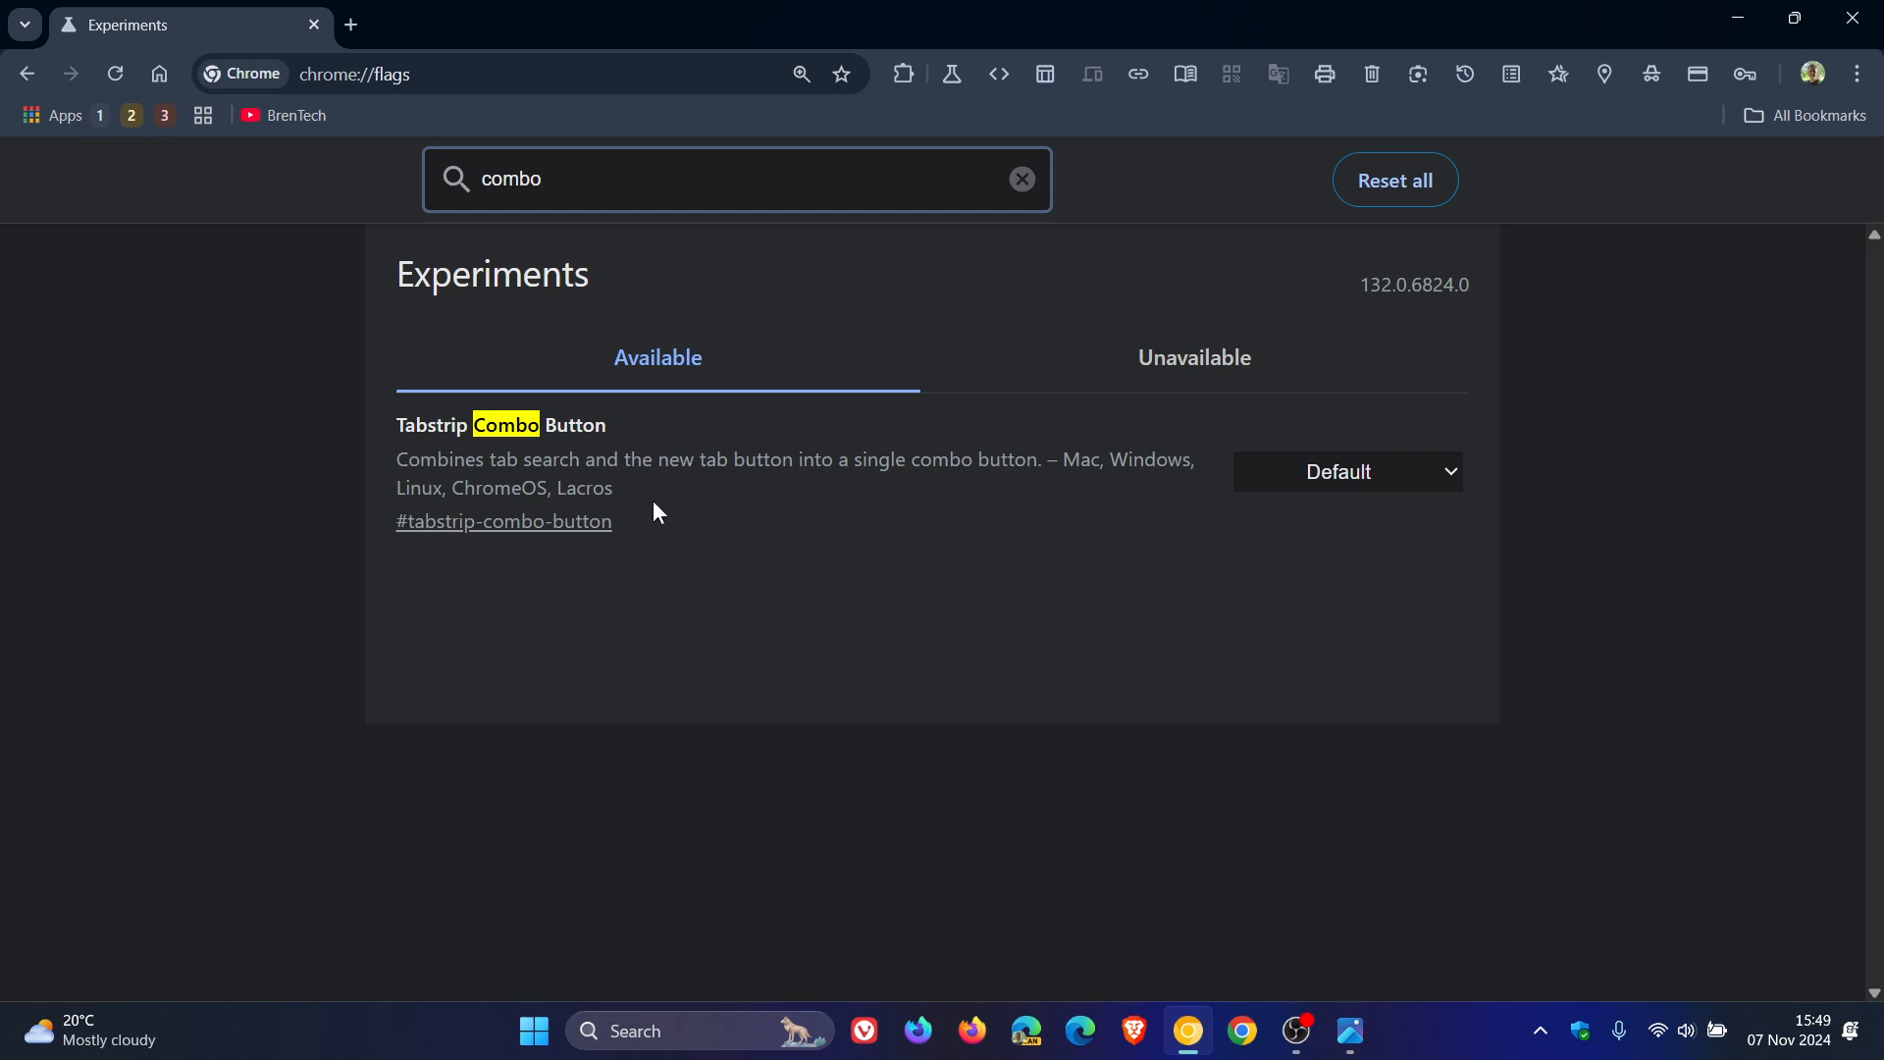
{"action": "mouse_move", "coordinate": [658, 492]}
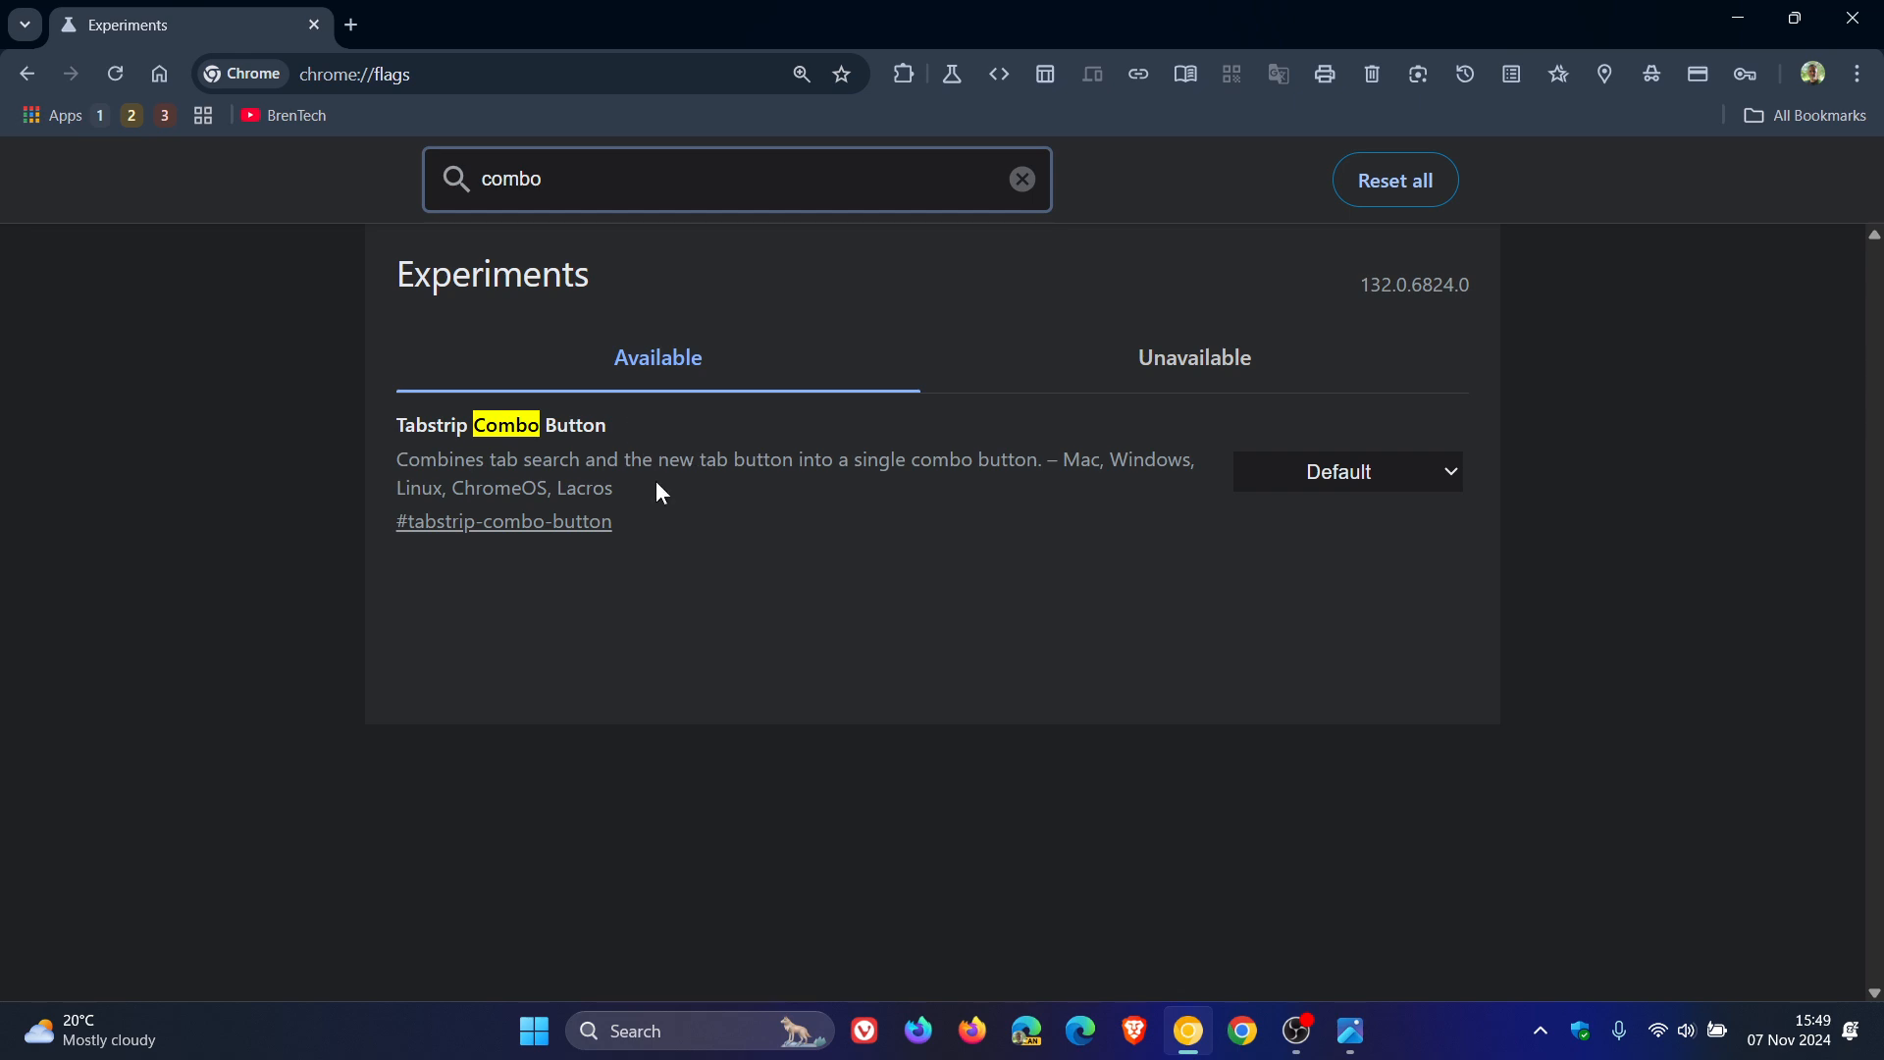
{"action": "mouse_move", "coordinate": [726, 504]}
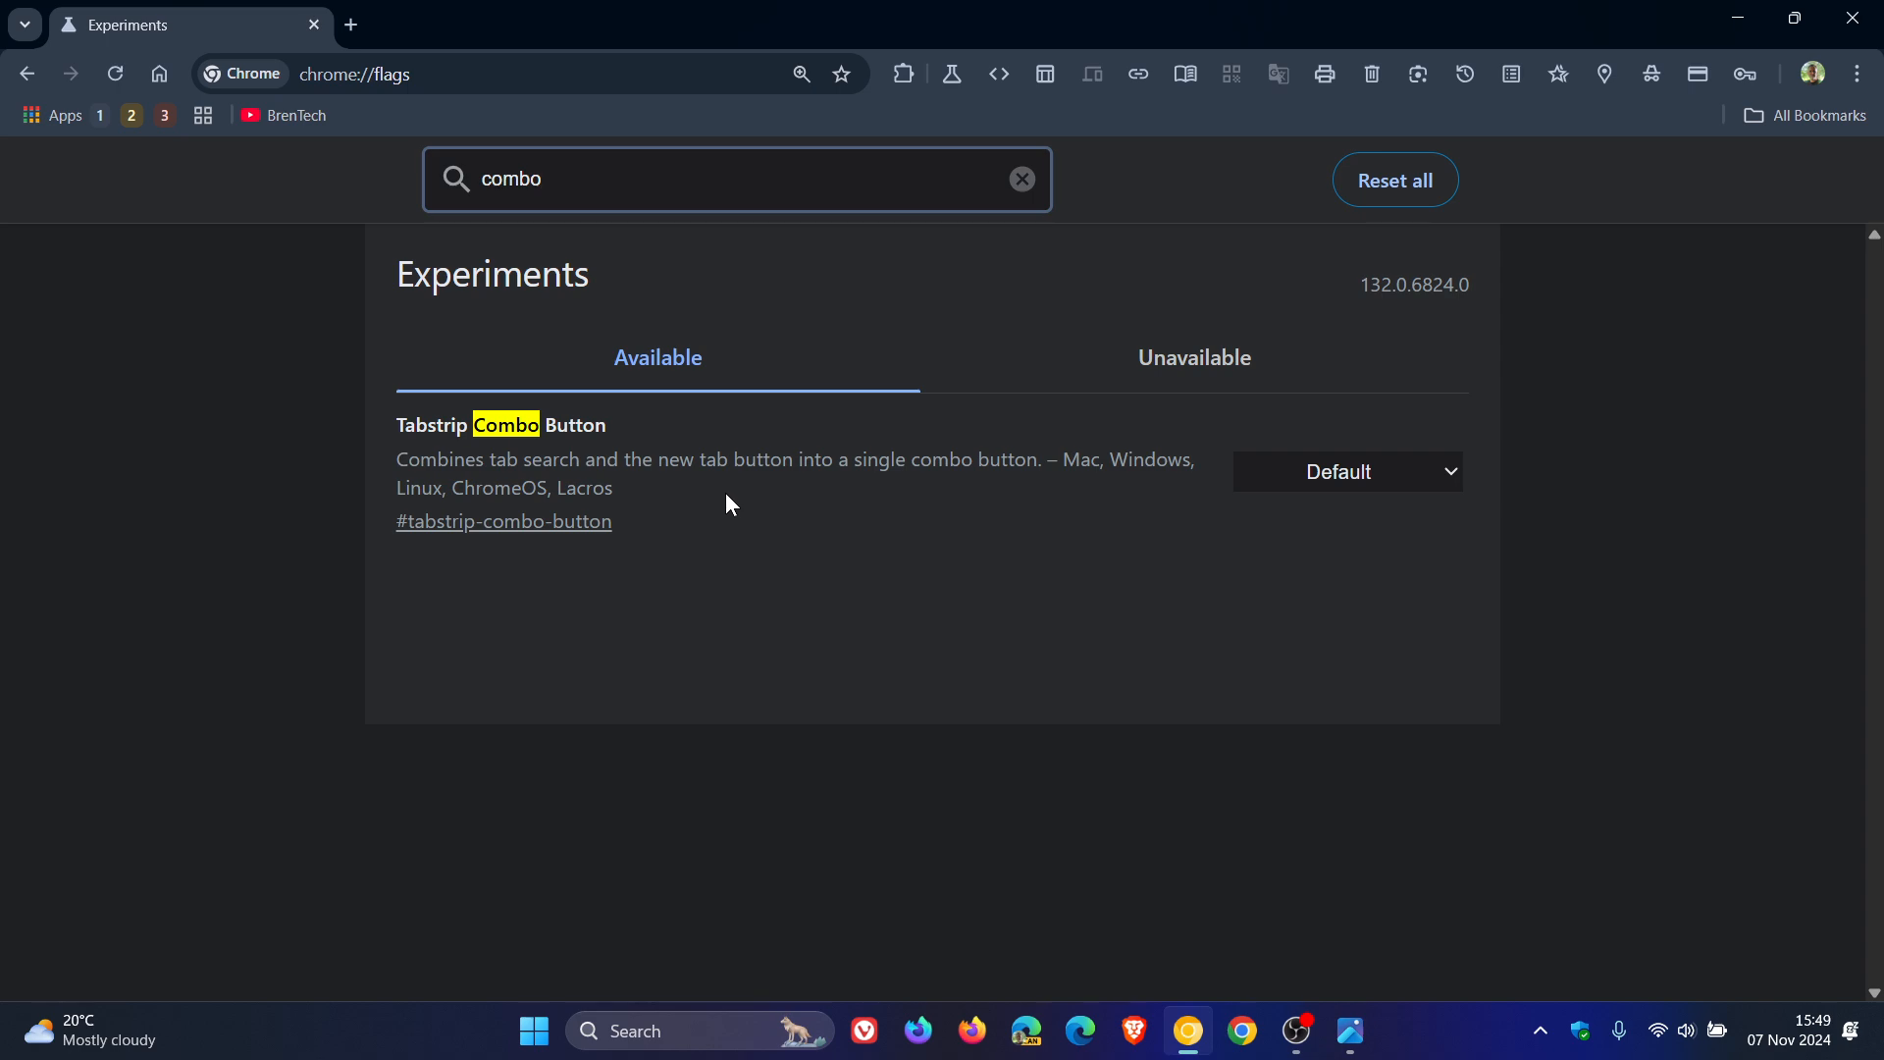
{"action": "mouse_move", "coordinate": [988, 526]}
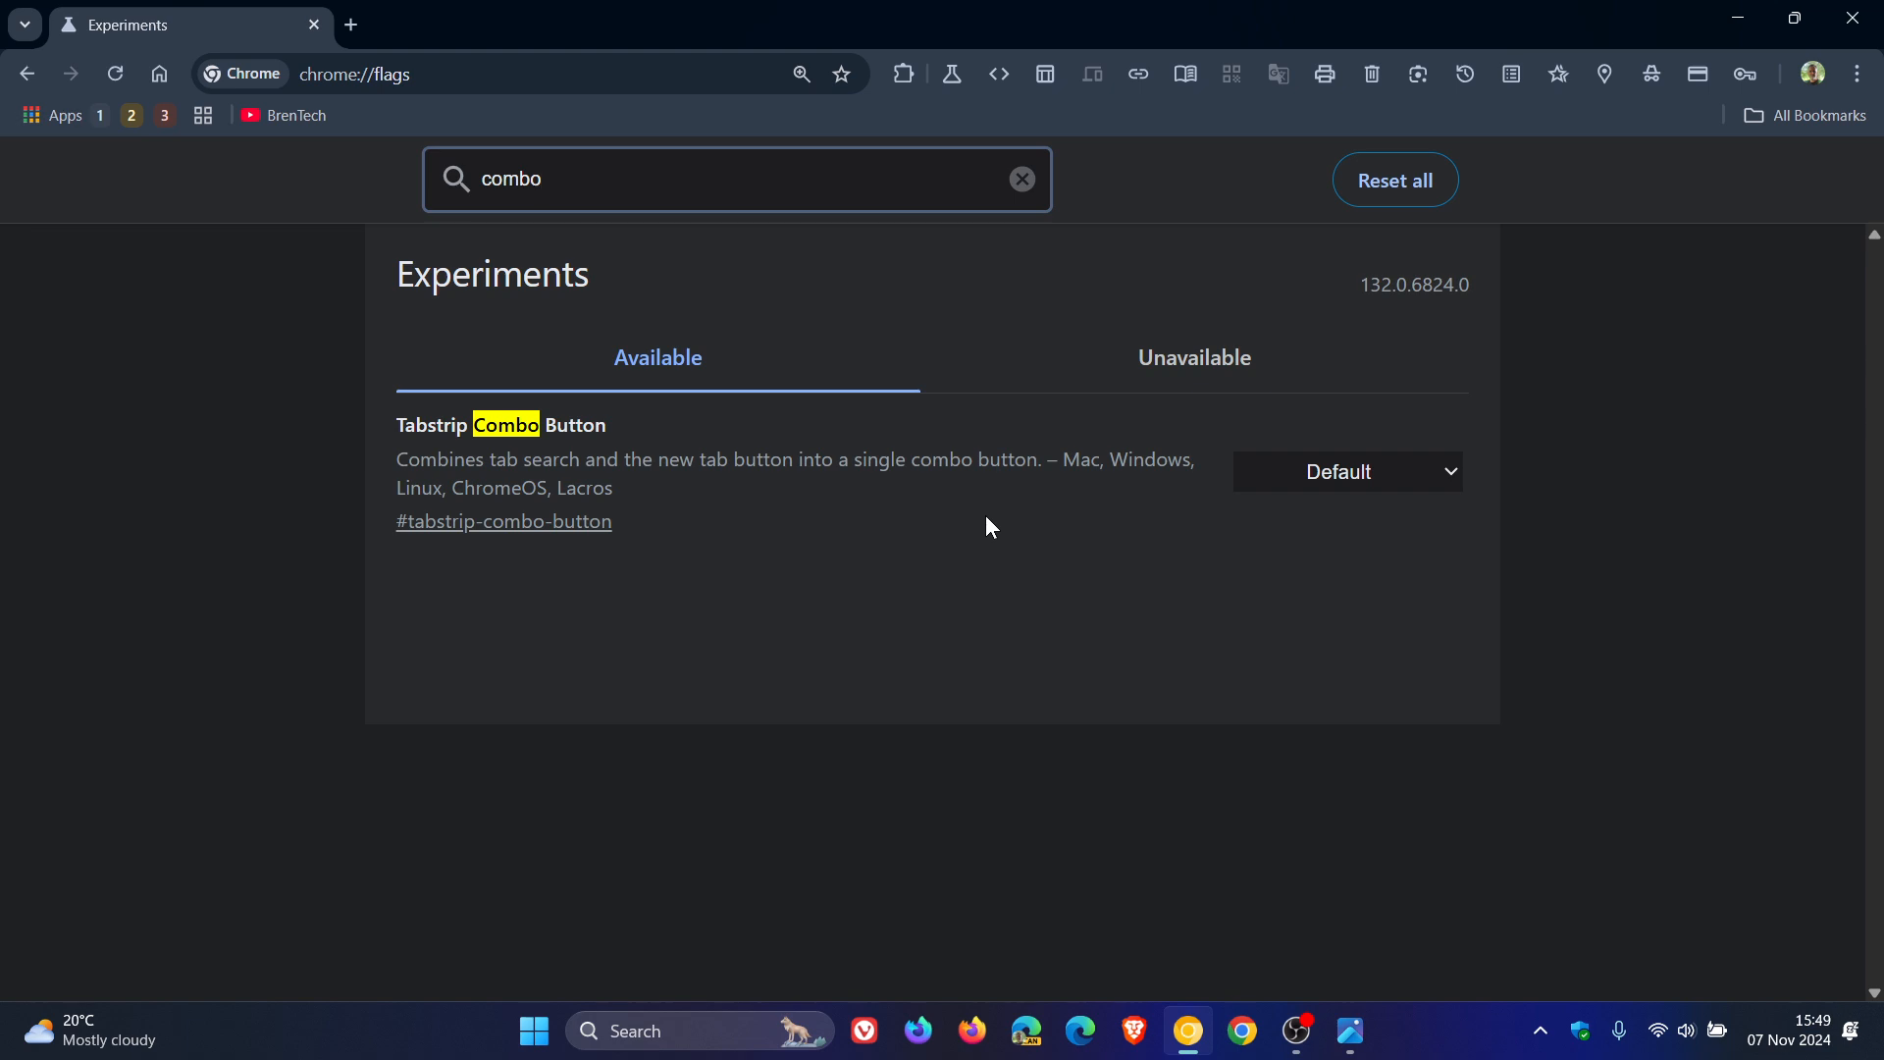
Relaunch Chrome Canary and reopen it from the taskbar to a fresh New Tab page
{"action": "left_click", "coordinate": [1346, 471]}
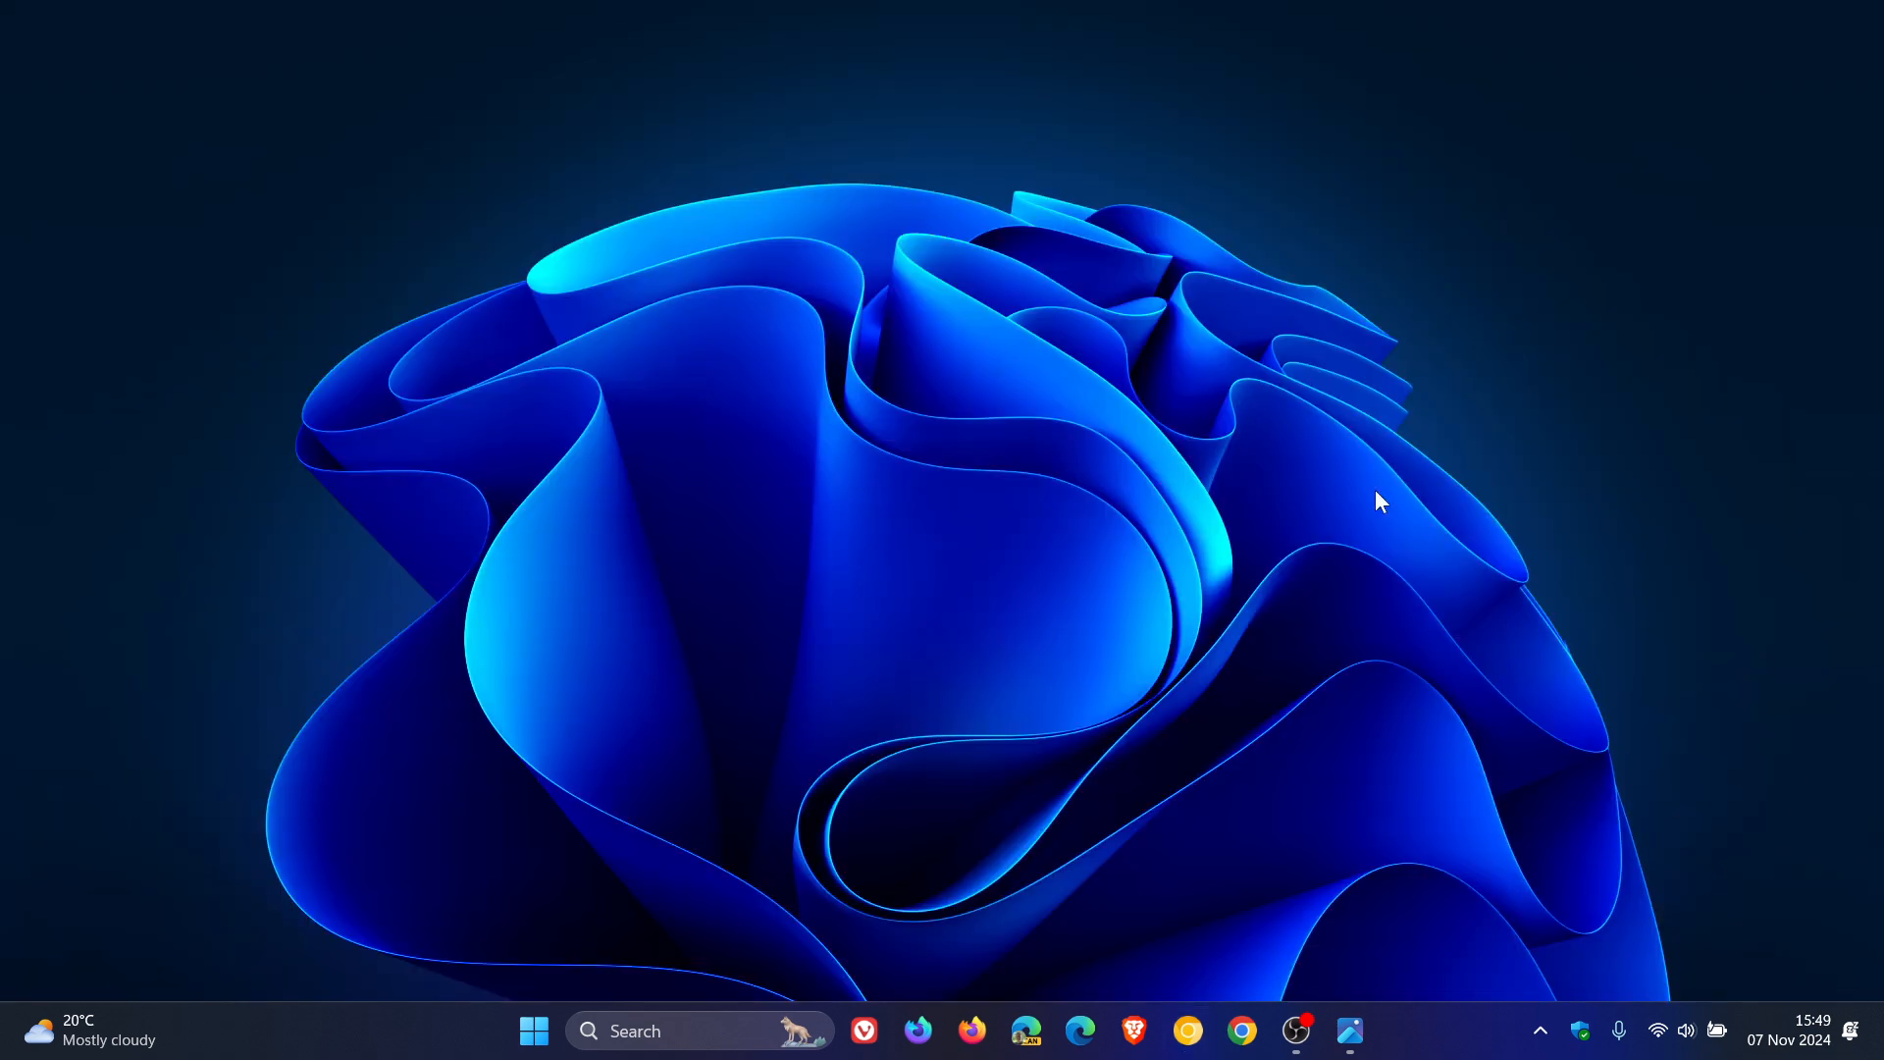
{"action": "left_click", "coordinate": [1185, 1030]}
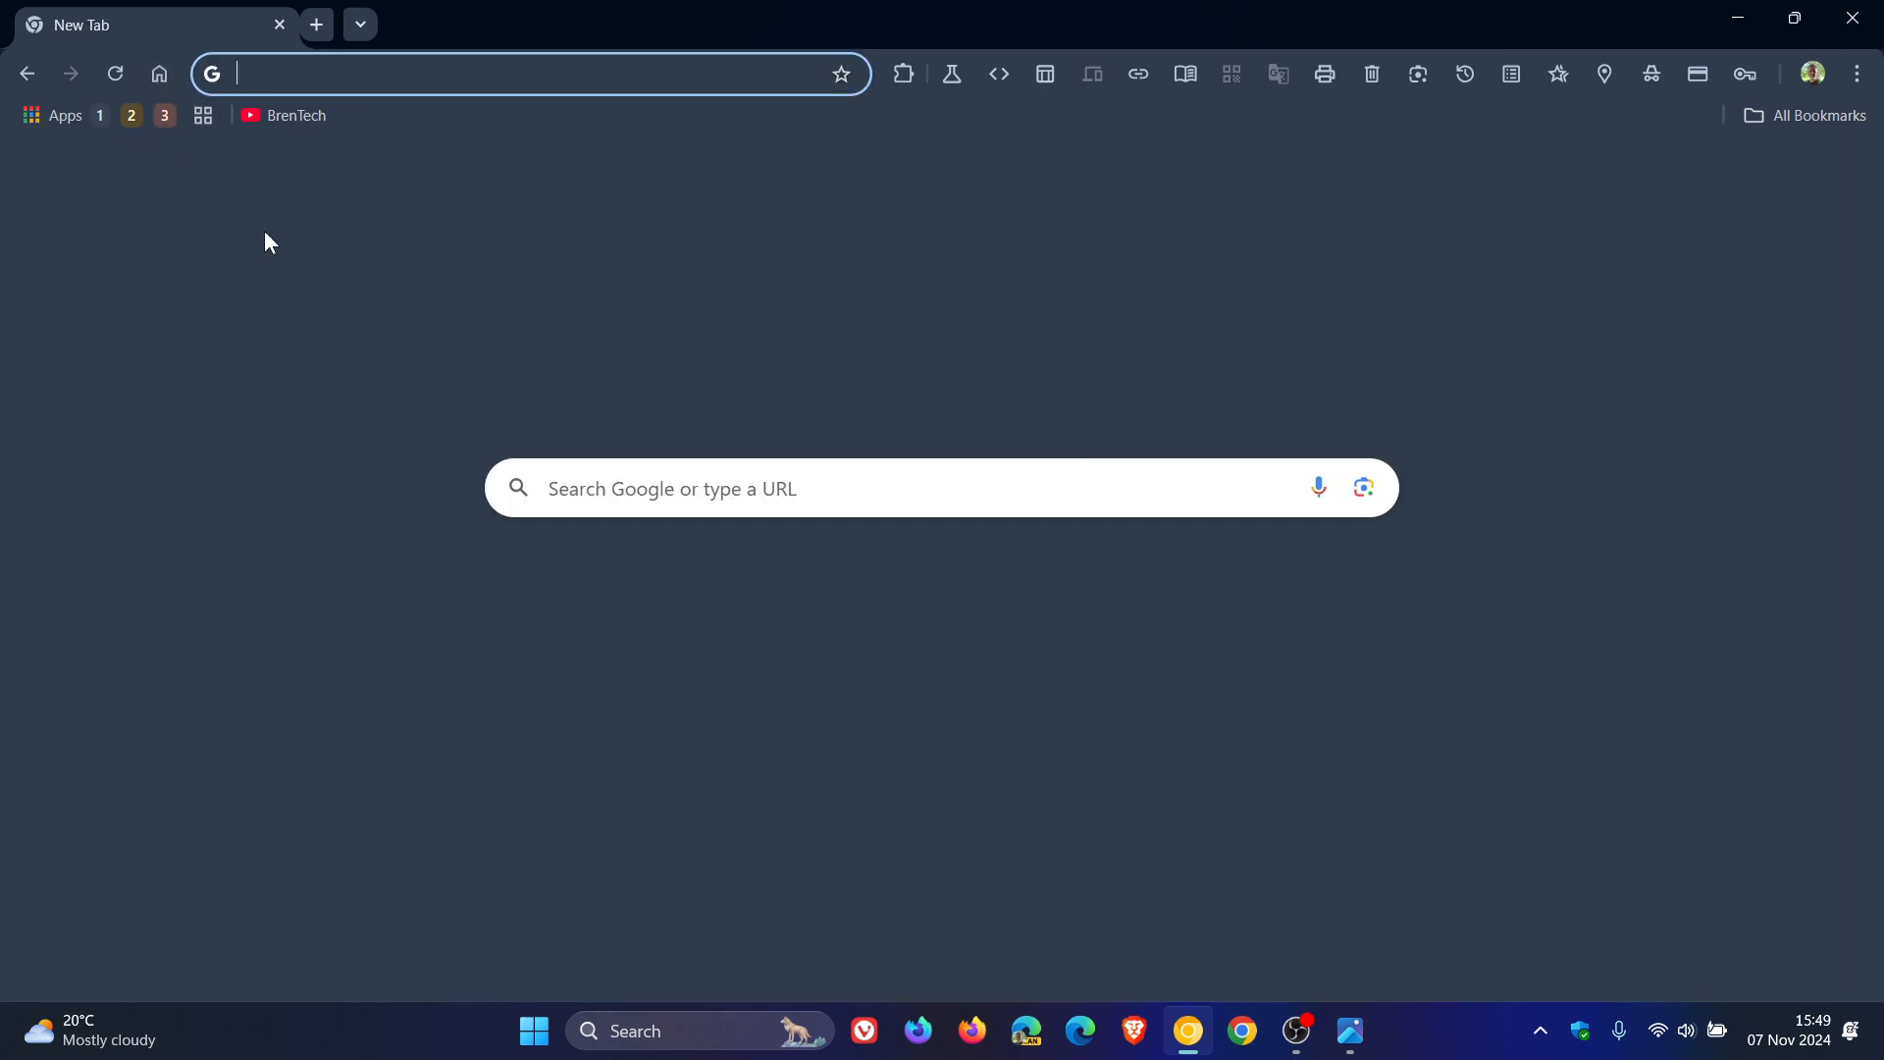
{"action": "left_click", "coordinate": [316, 24]}
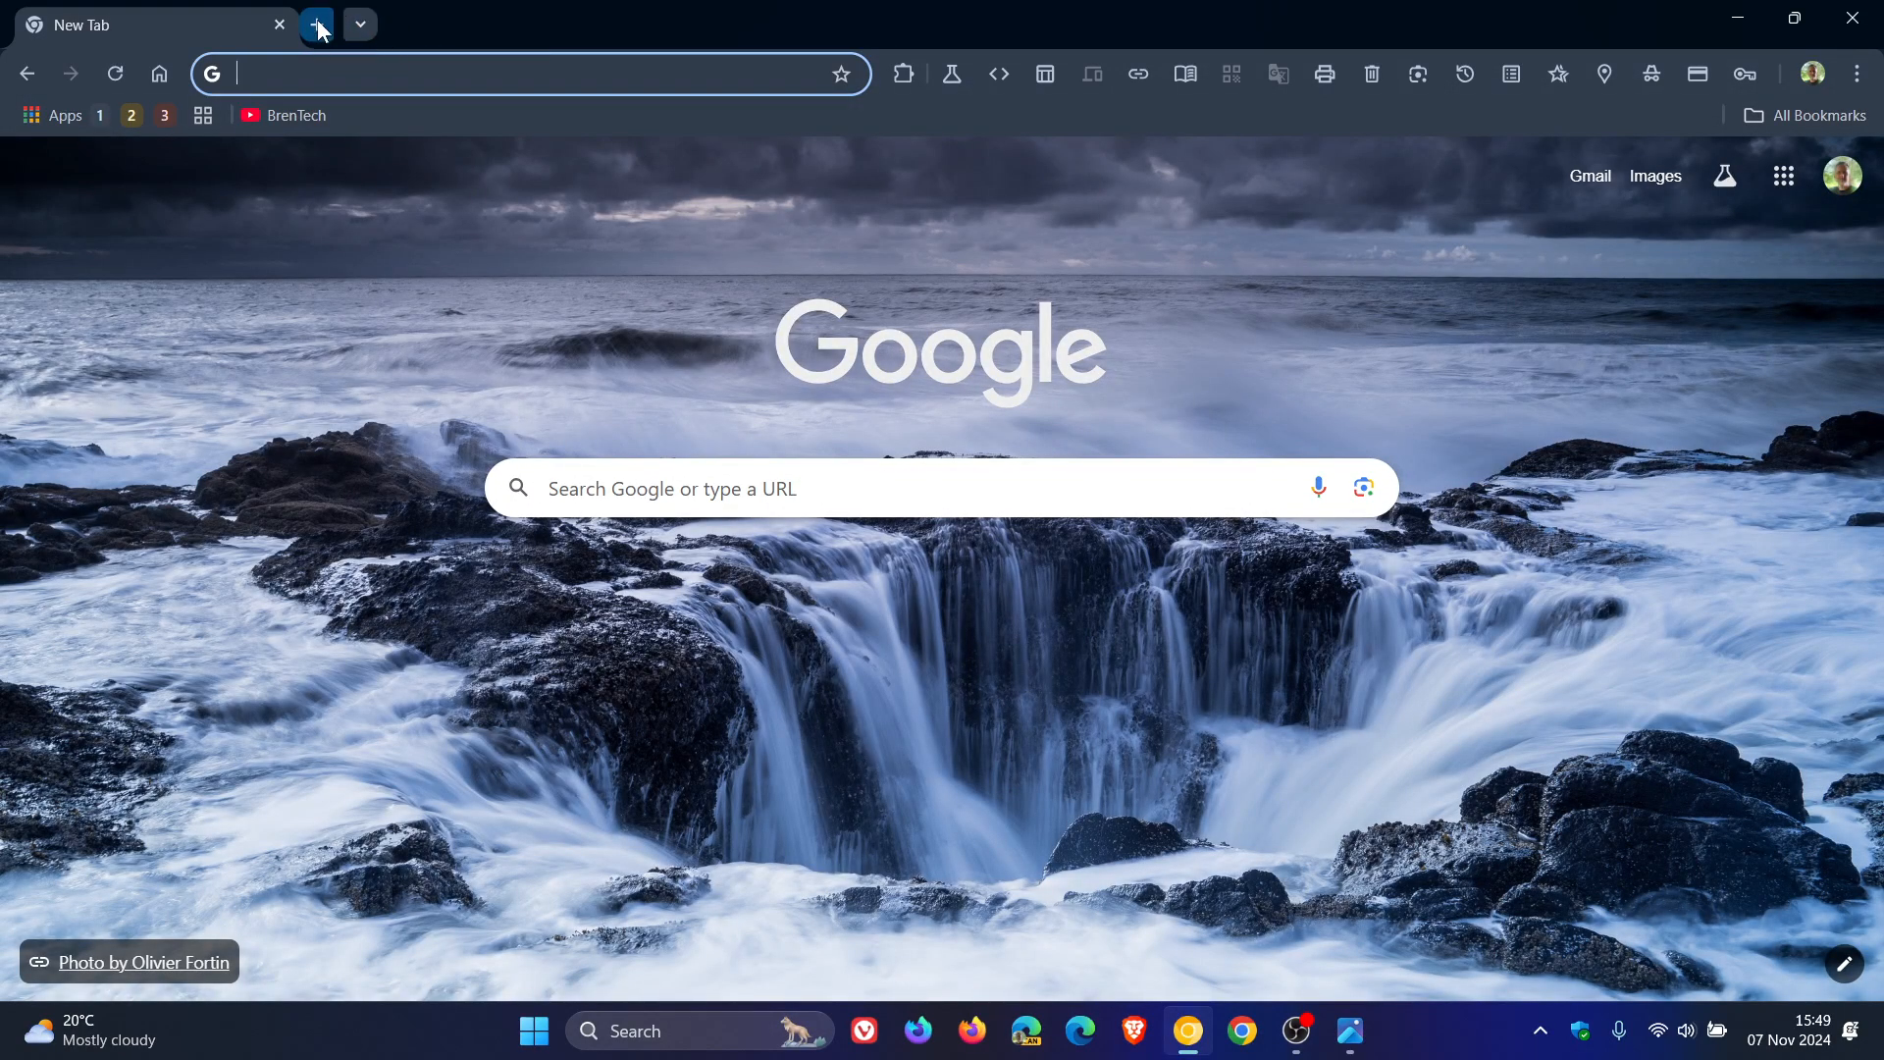
Add a second new tab using the + half of the merged combo button
{"action": "left_click", "coordinate": [652, 23]}
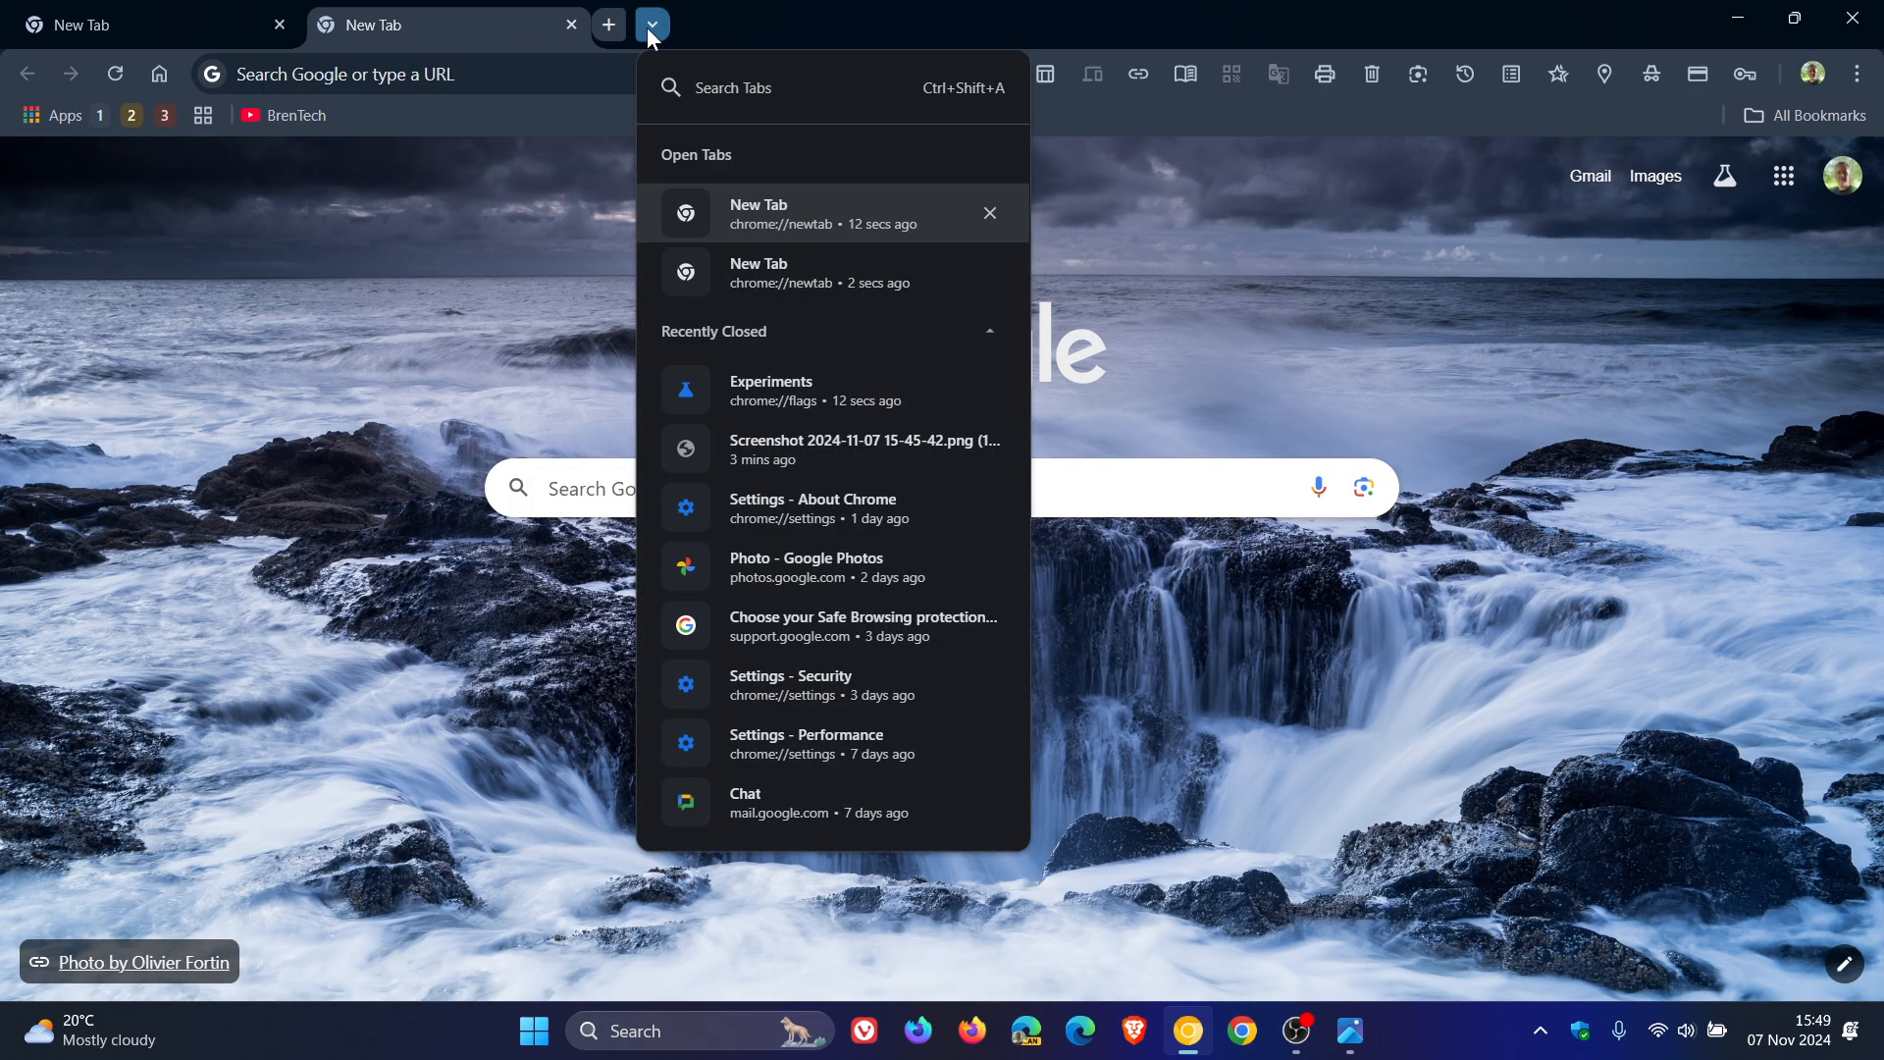
{"action": "mouse_move", "coordinate": [820, 259]}
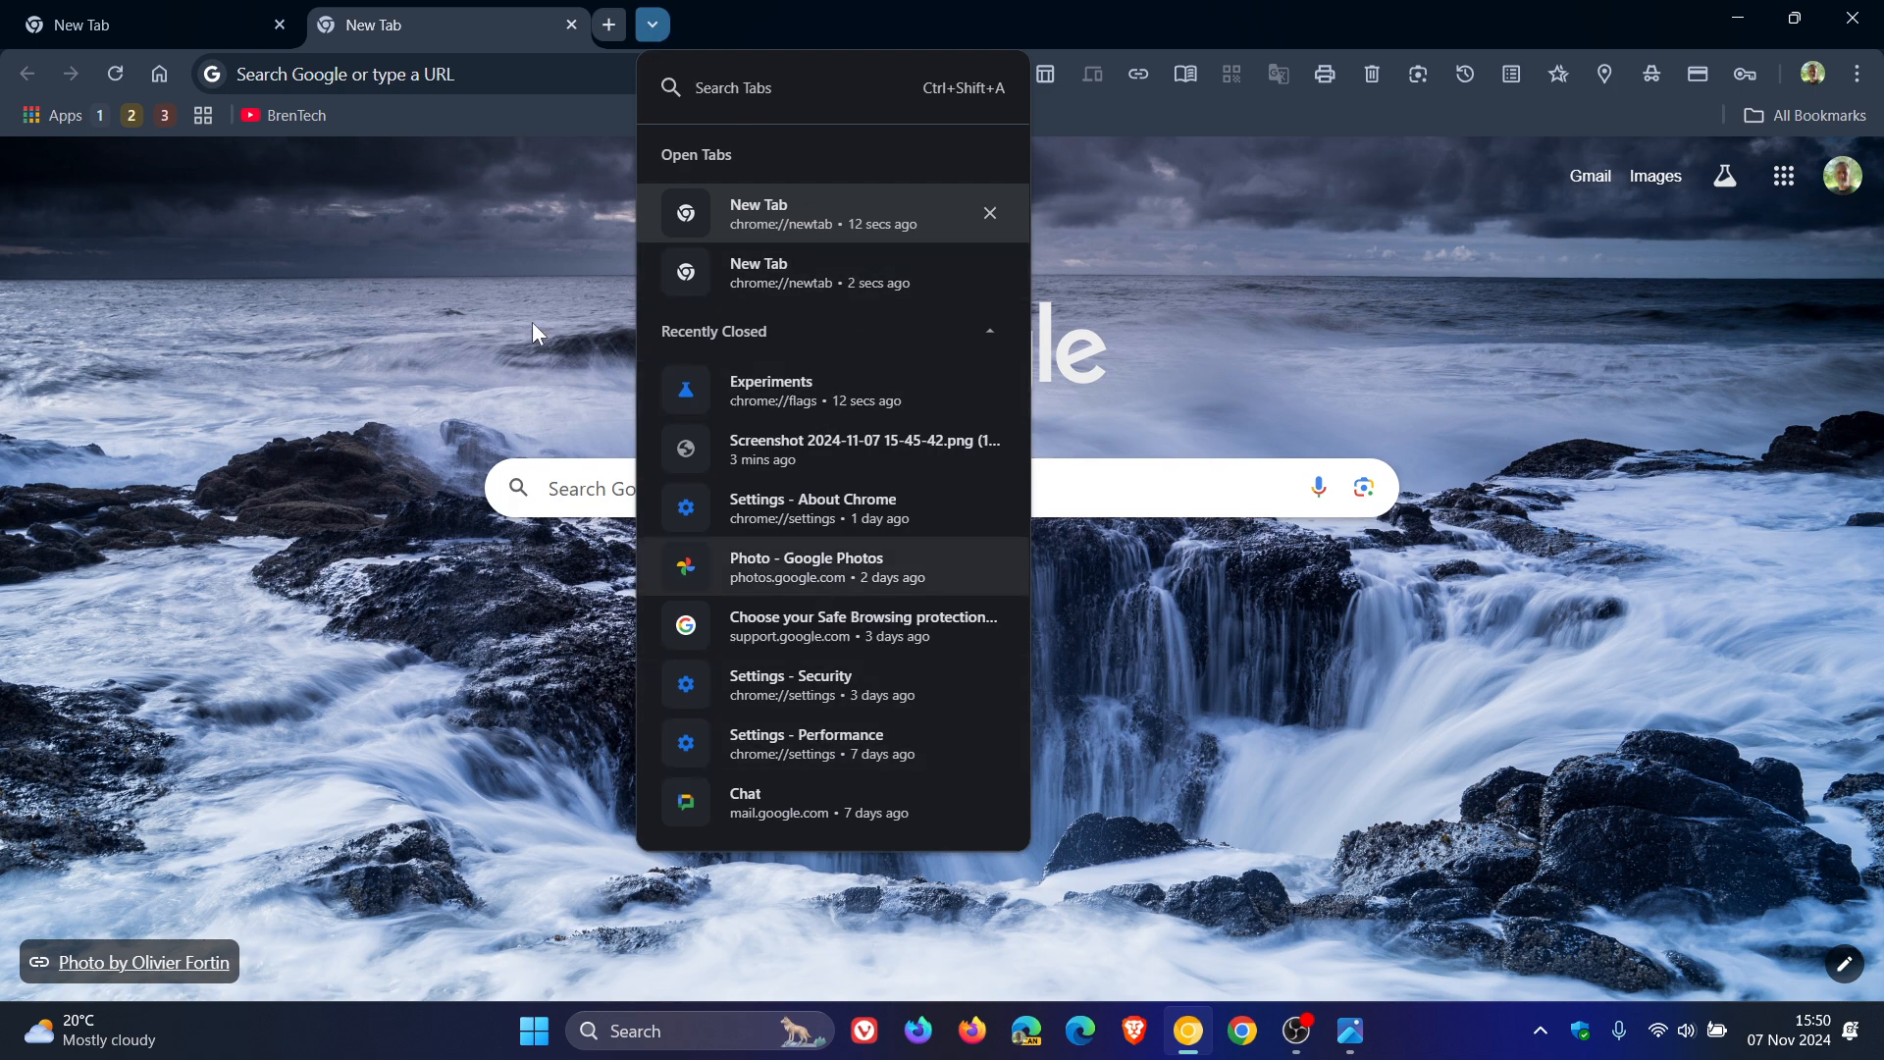
{"action": "mouse_move", "coordinate": [571, 24]}
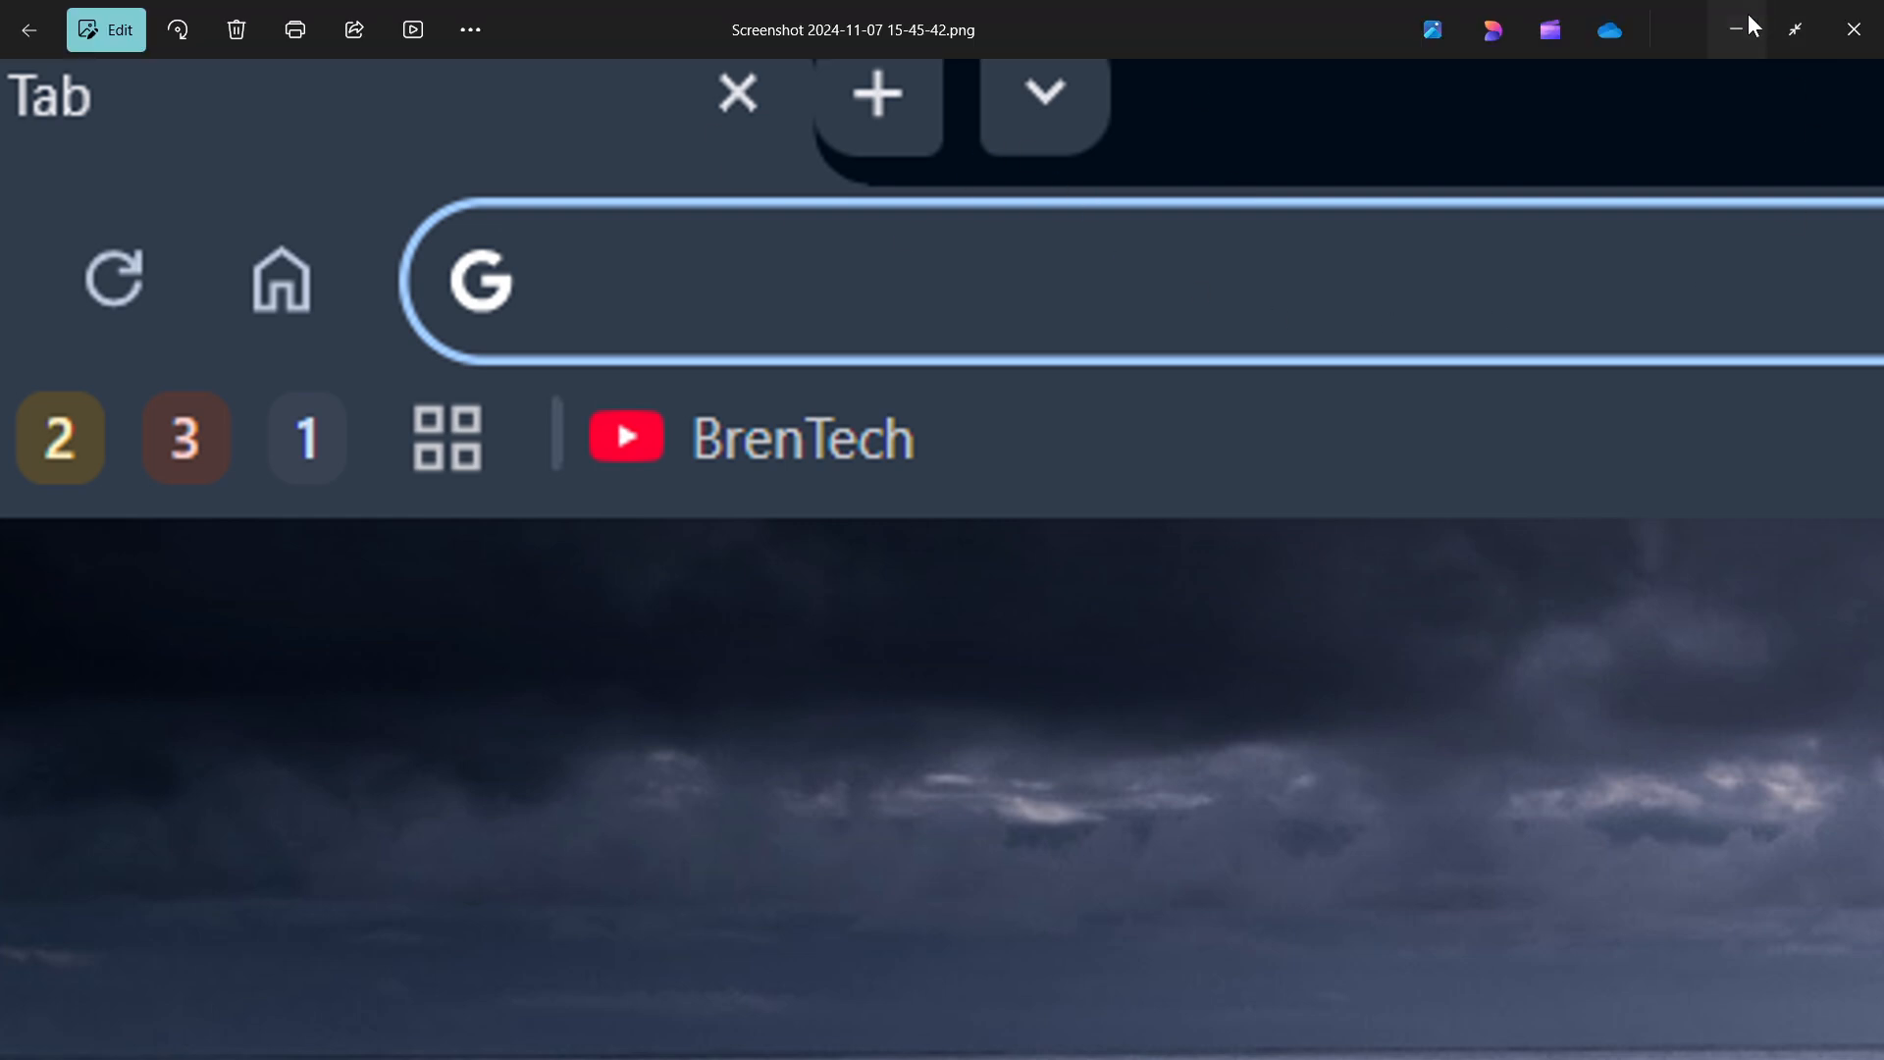
Minimize the Photos viewer showing the zoomed tab-strip screenshot and return to Chrome
{"action": "left_click", "coordinate": [316, 23]}
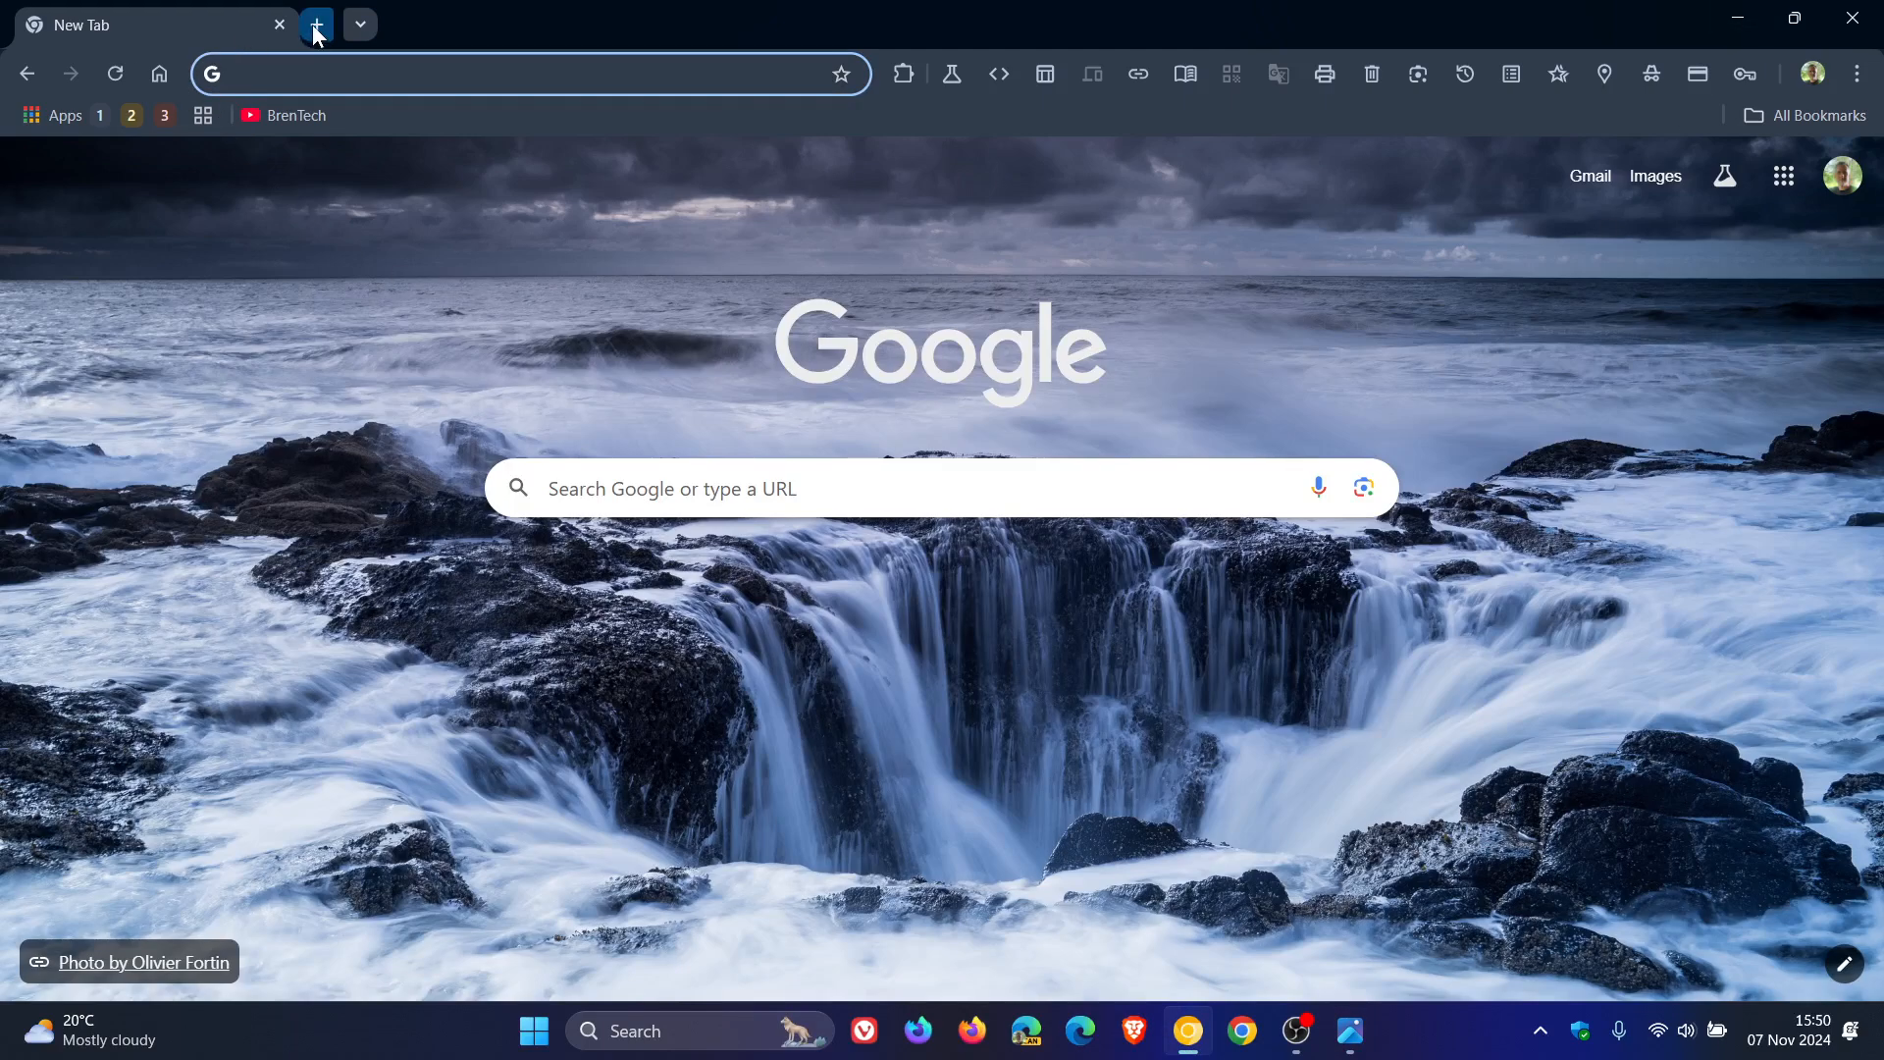
{"action": "left_click", "coordinate": [315, 24]}
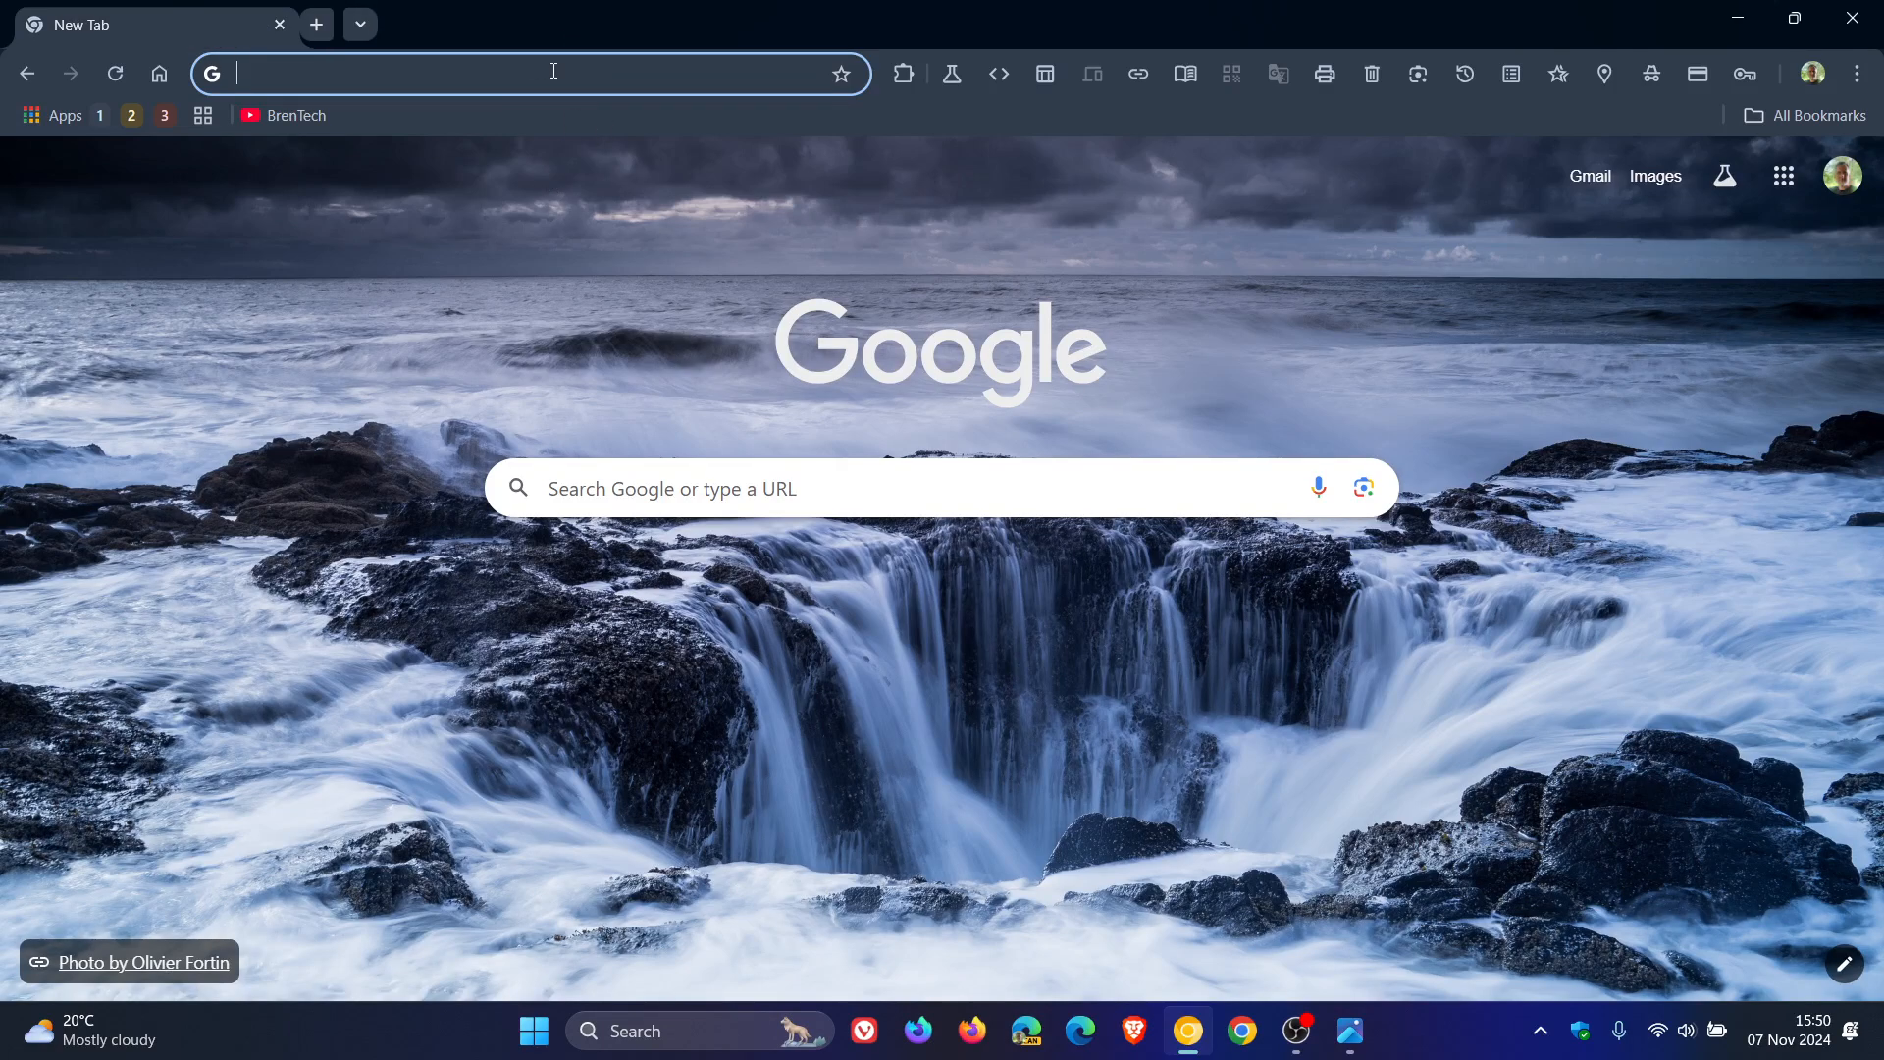
{"action": "mouse_move", "coordinate": [358, 24]}
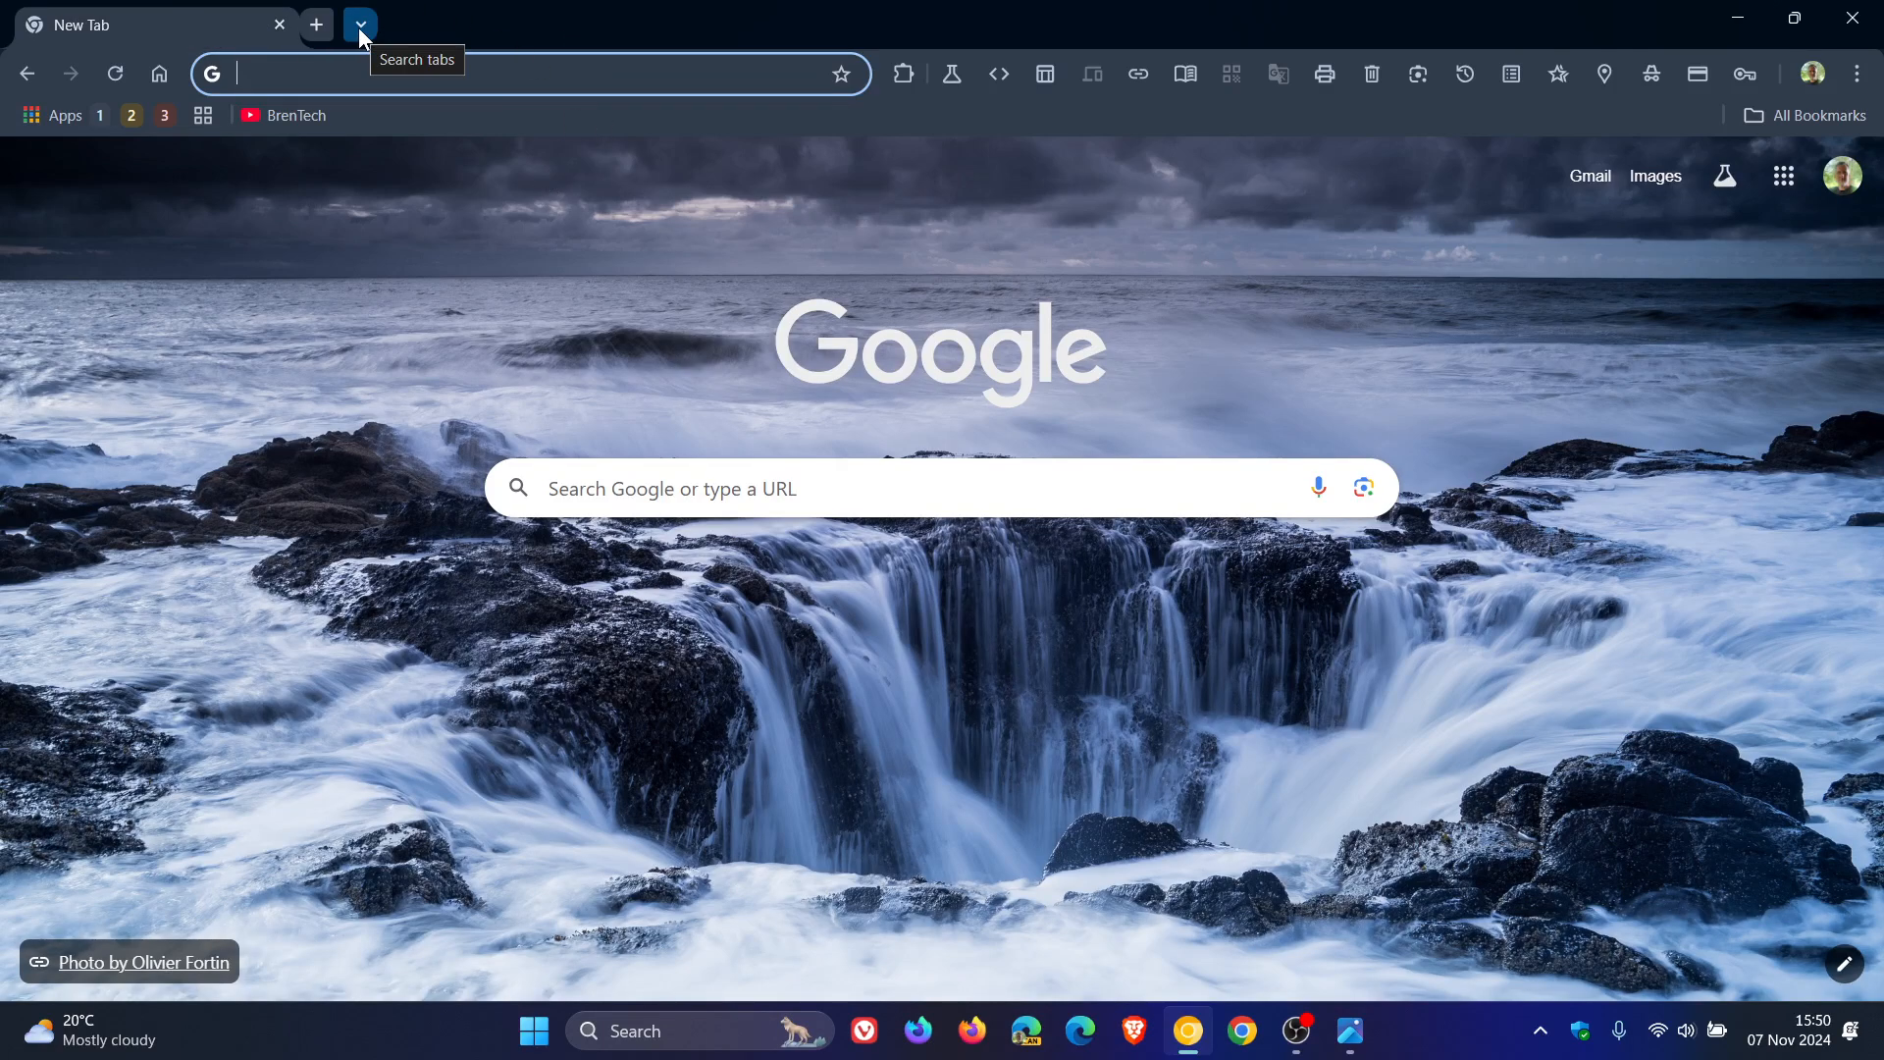
{"action": "left_click", "coordinate": [357, 24]}
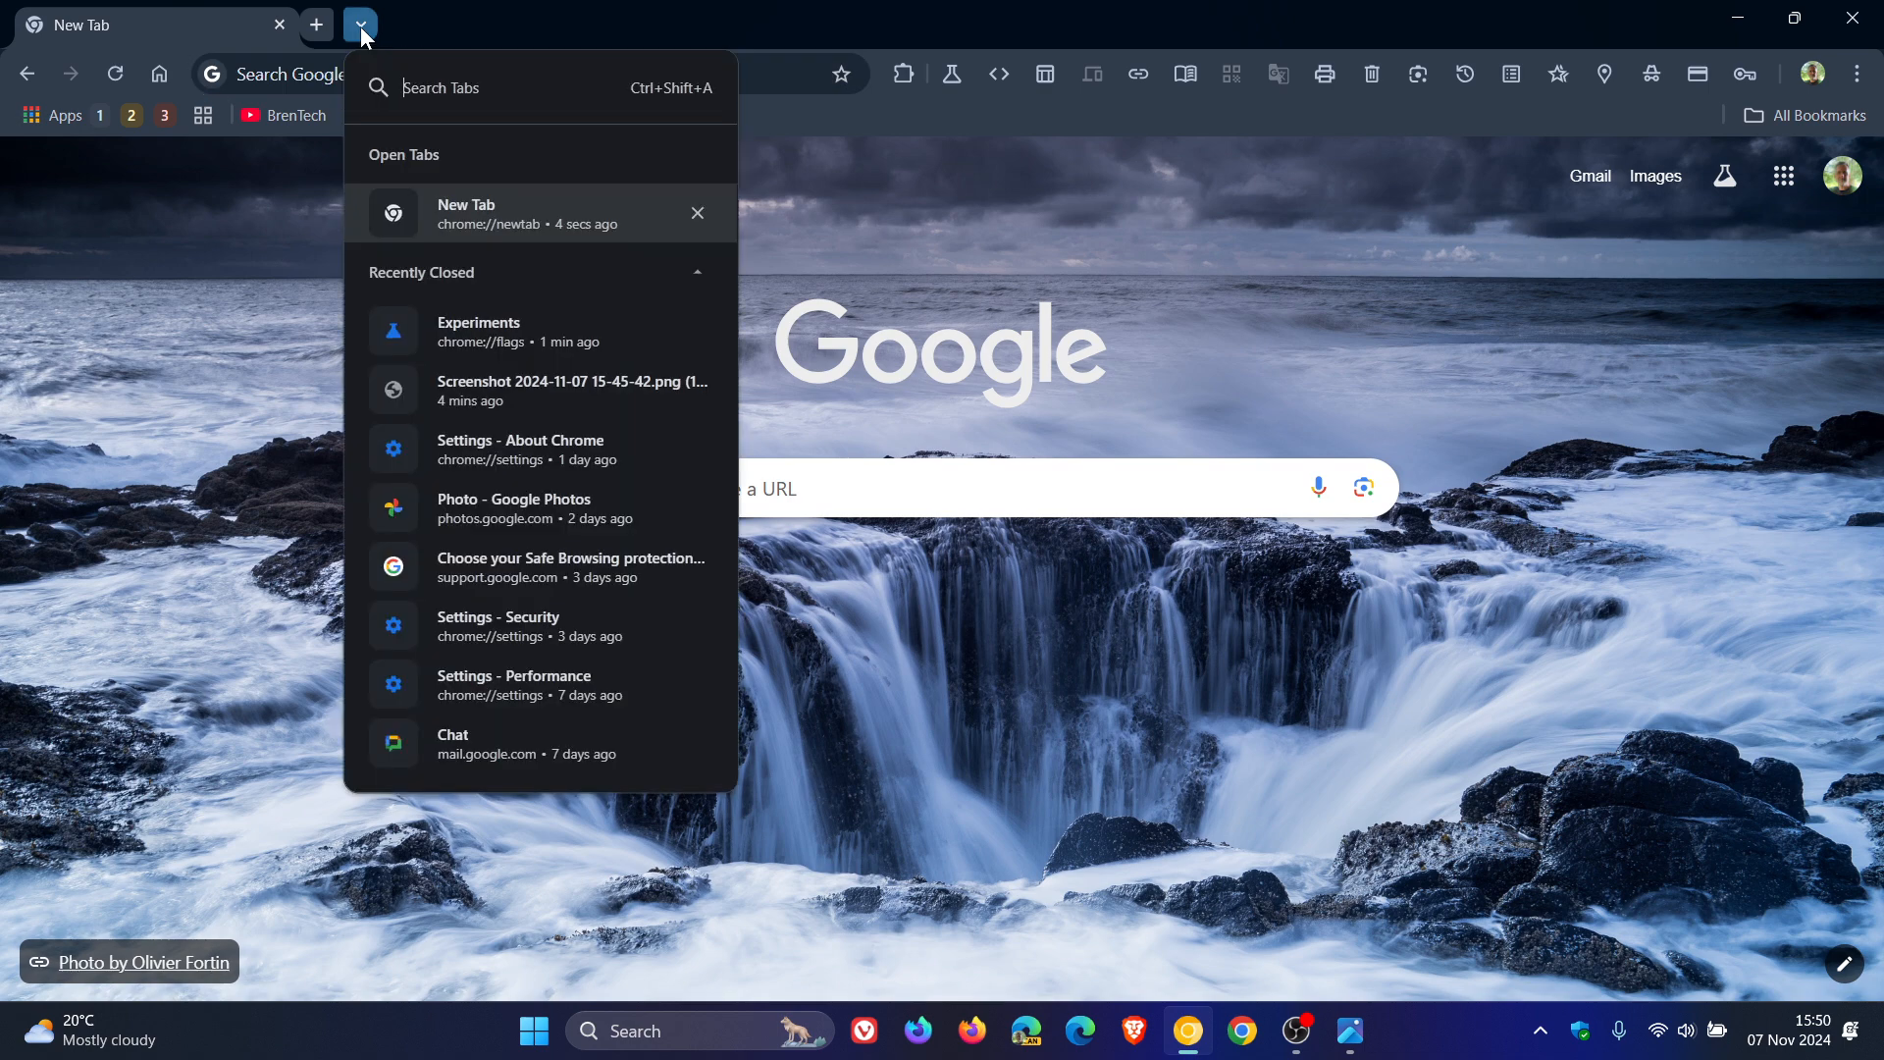
{"action": "mouse_move", "coordinate": [180, 329]}
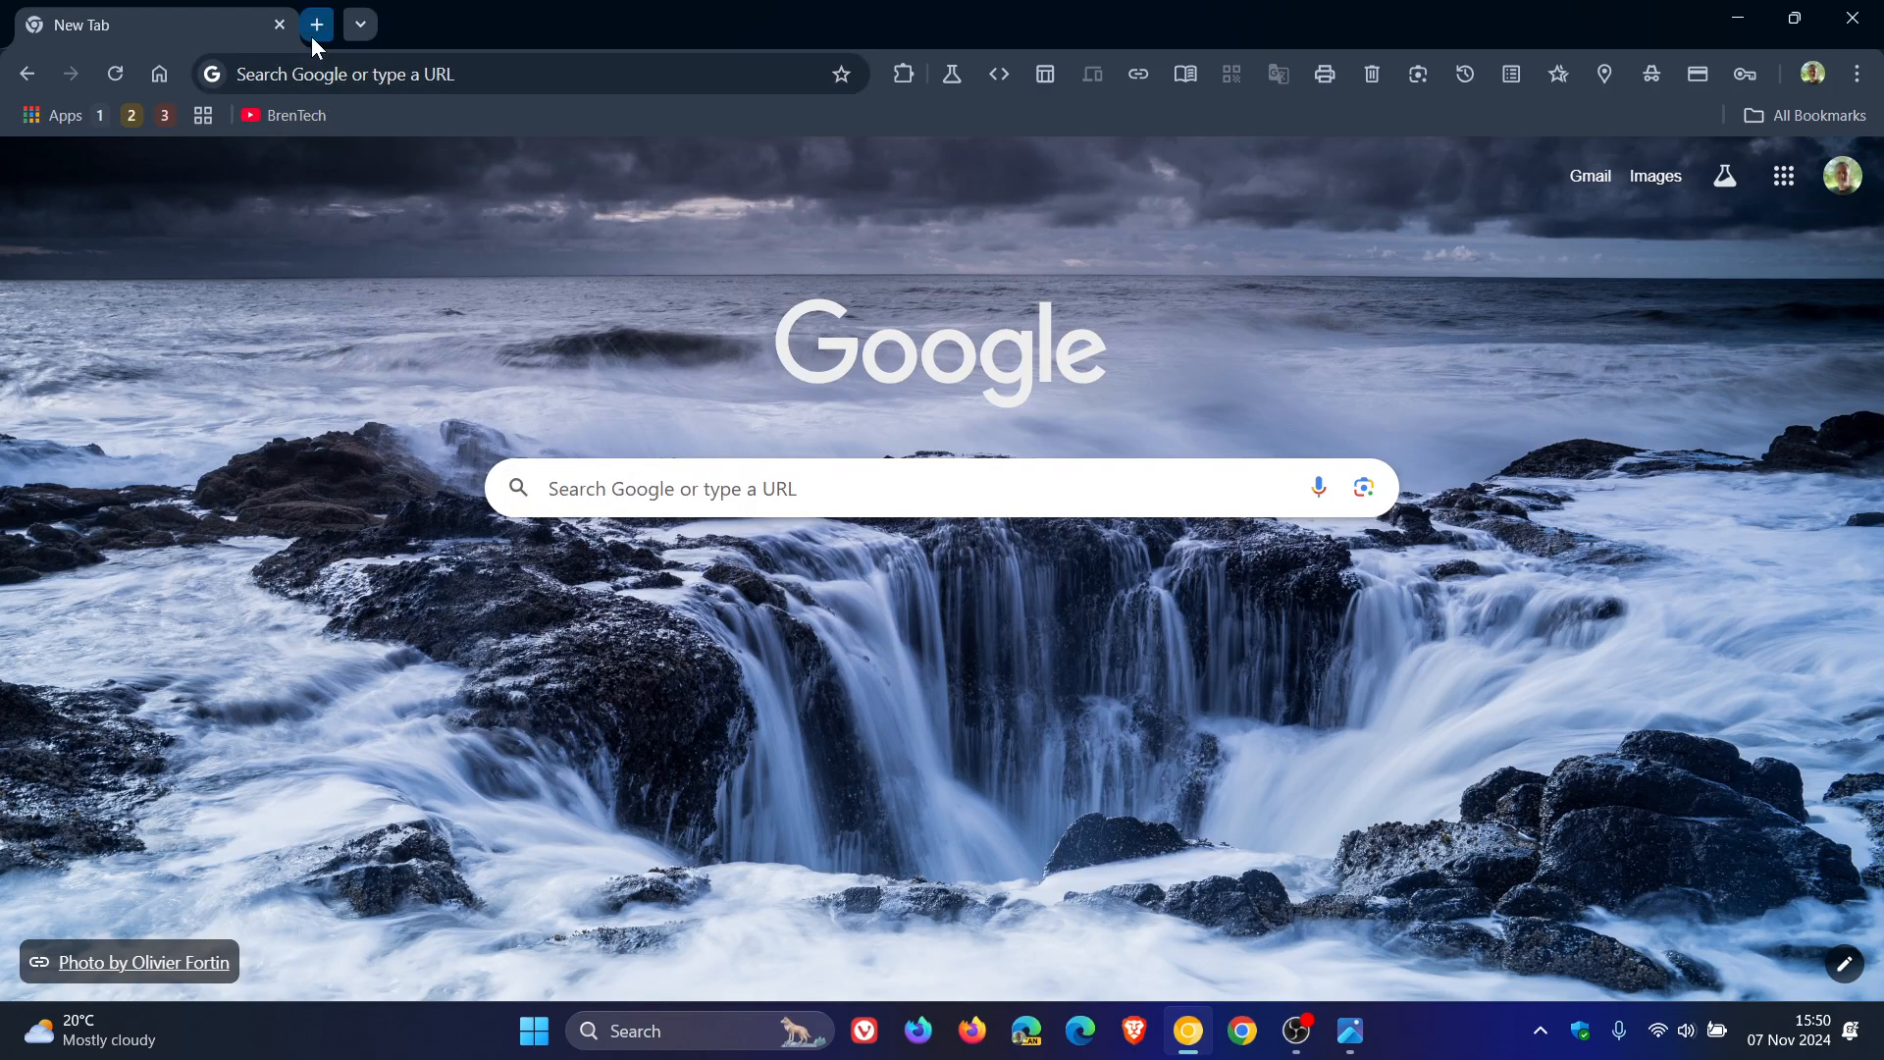
{"action": "mouse_move", "coordinate": [359, 23]}
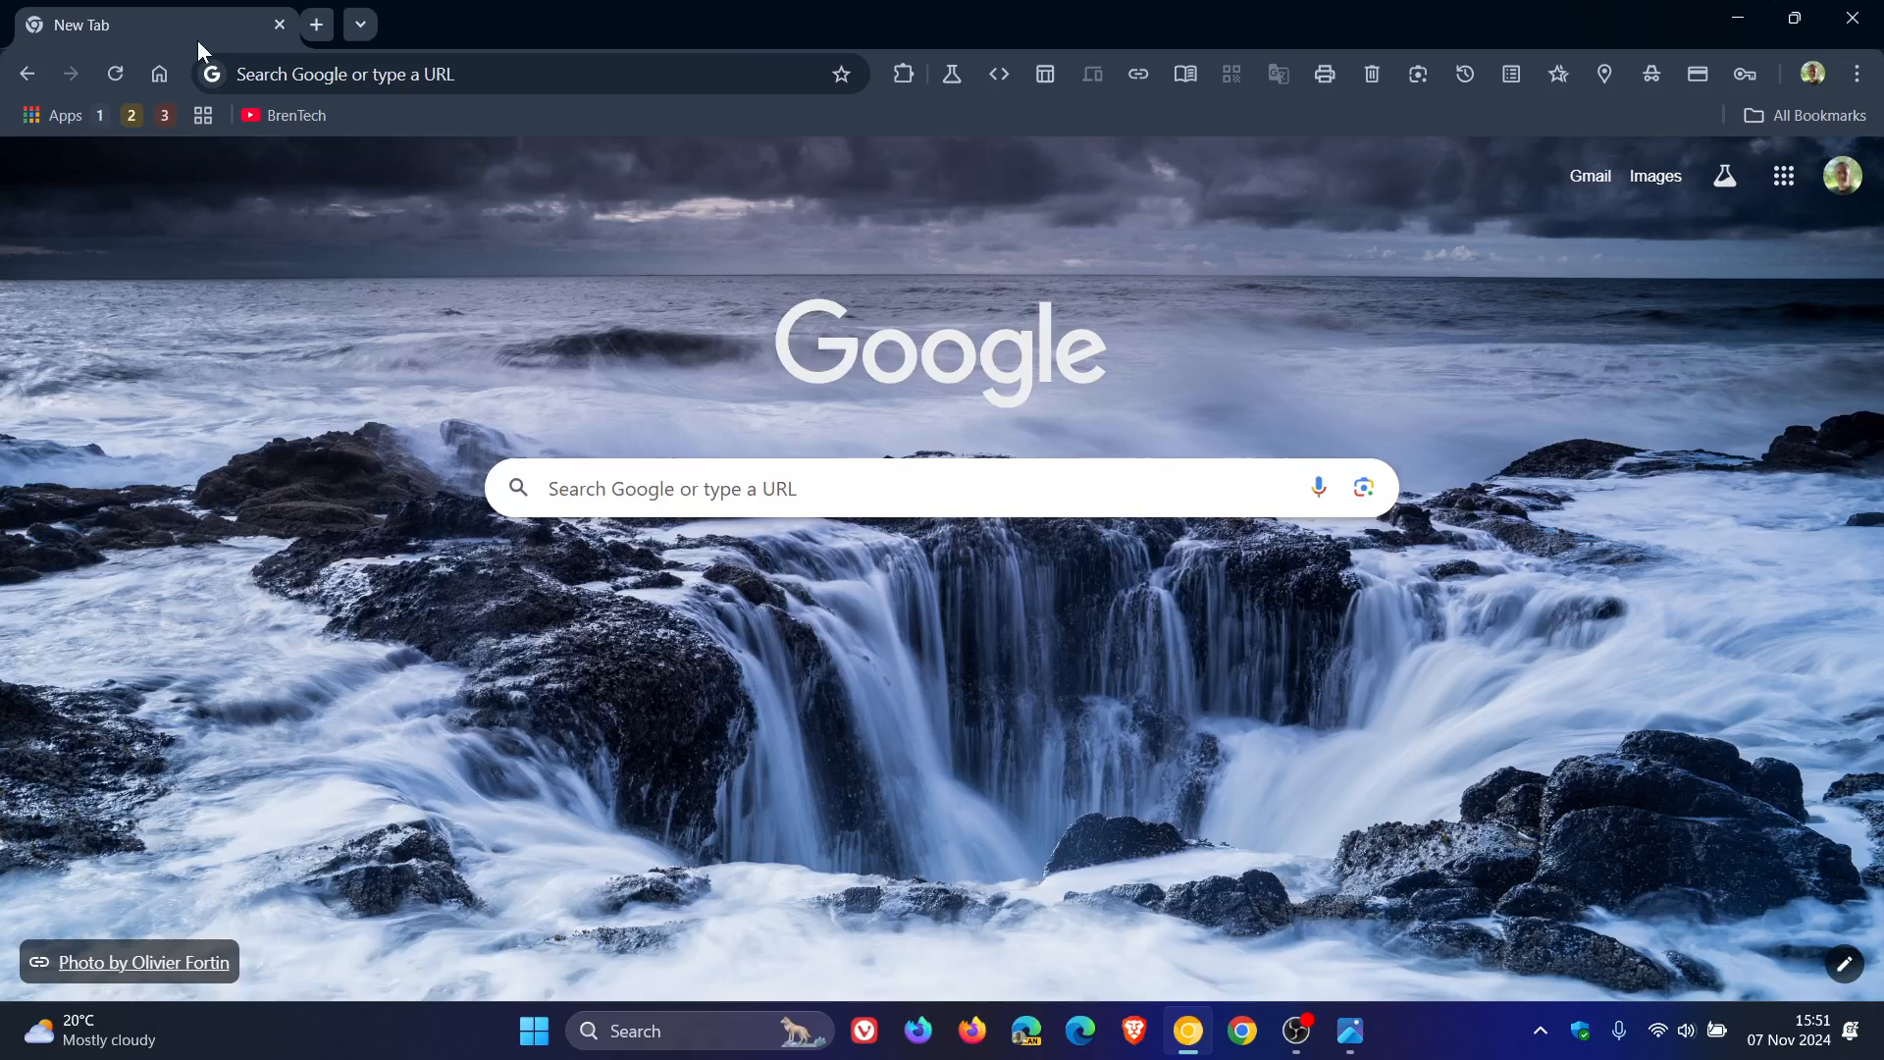
{"action": "mouse_move", "coordinate": [273, 102]}
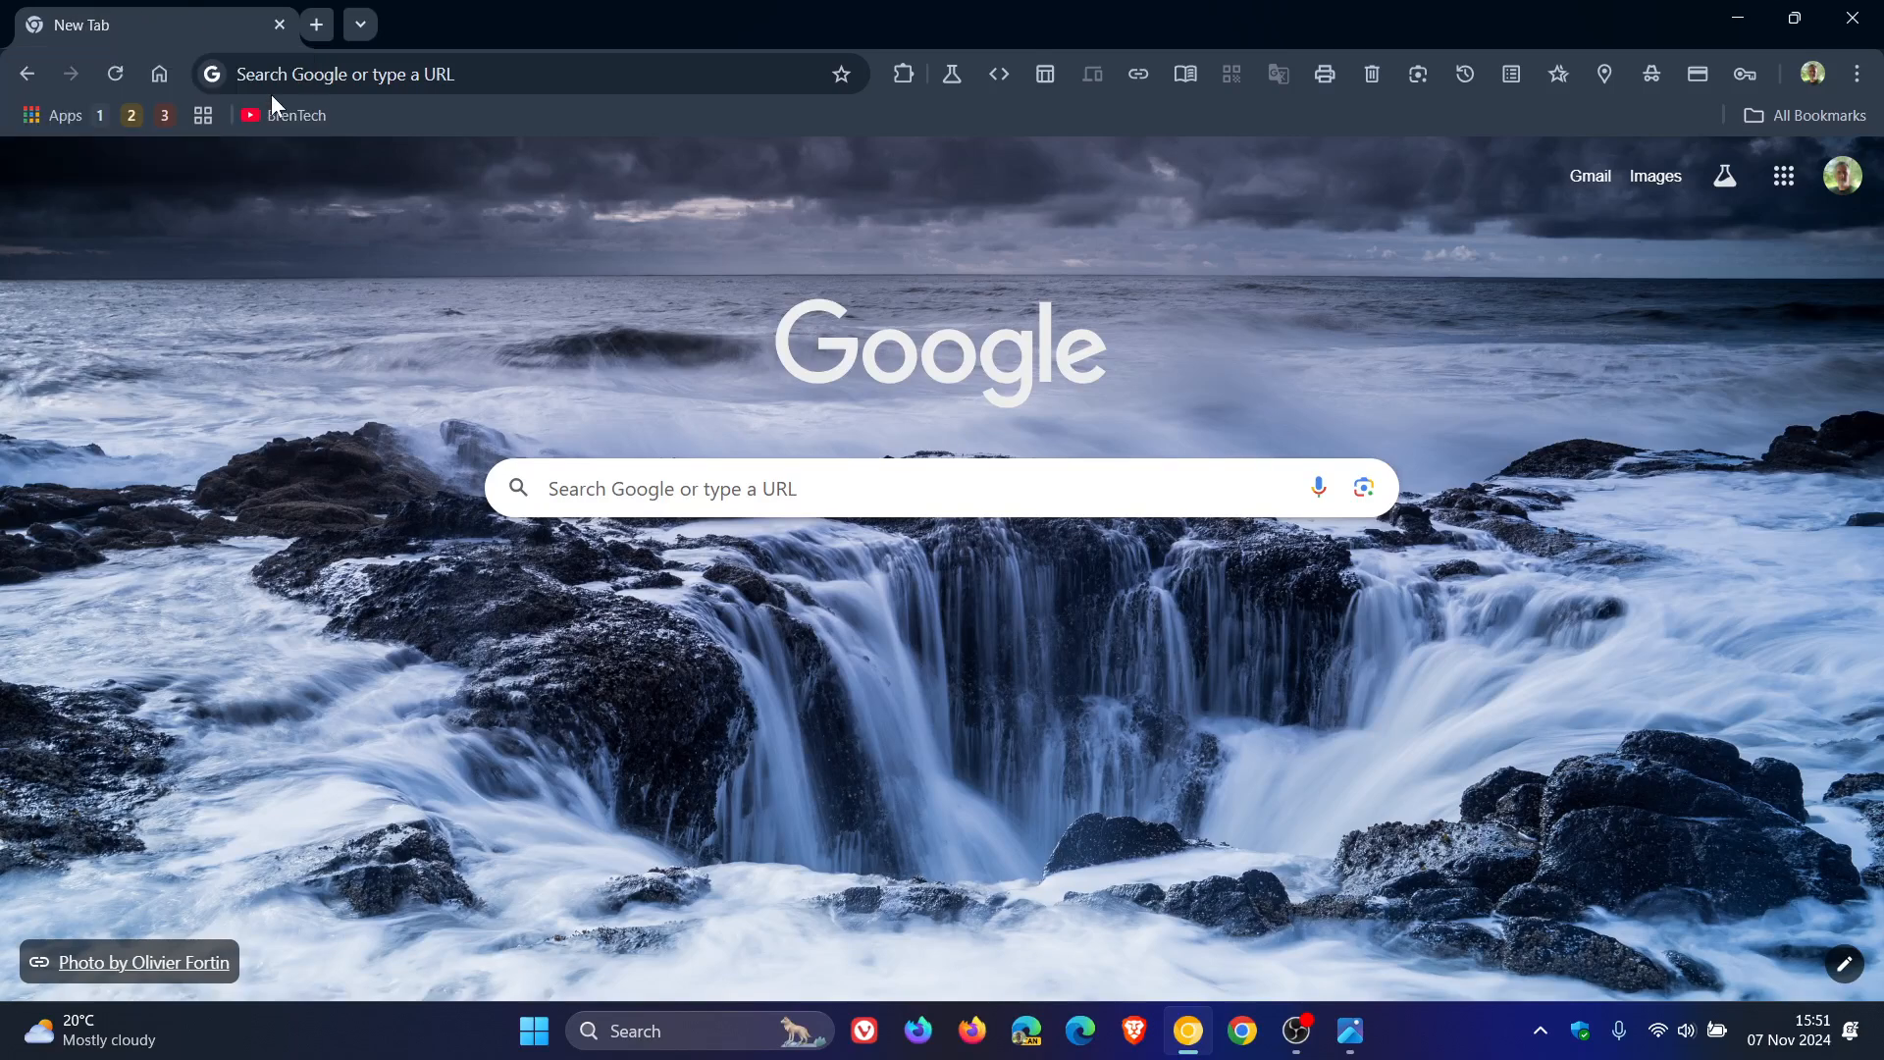
{"action": "mouse_move", "coordinate": [550, 314]}
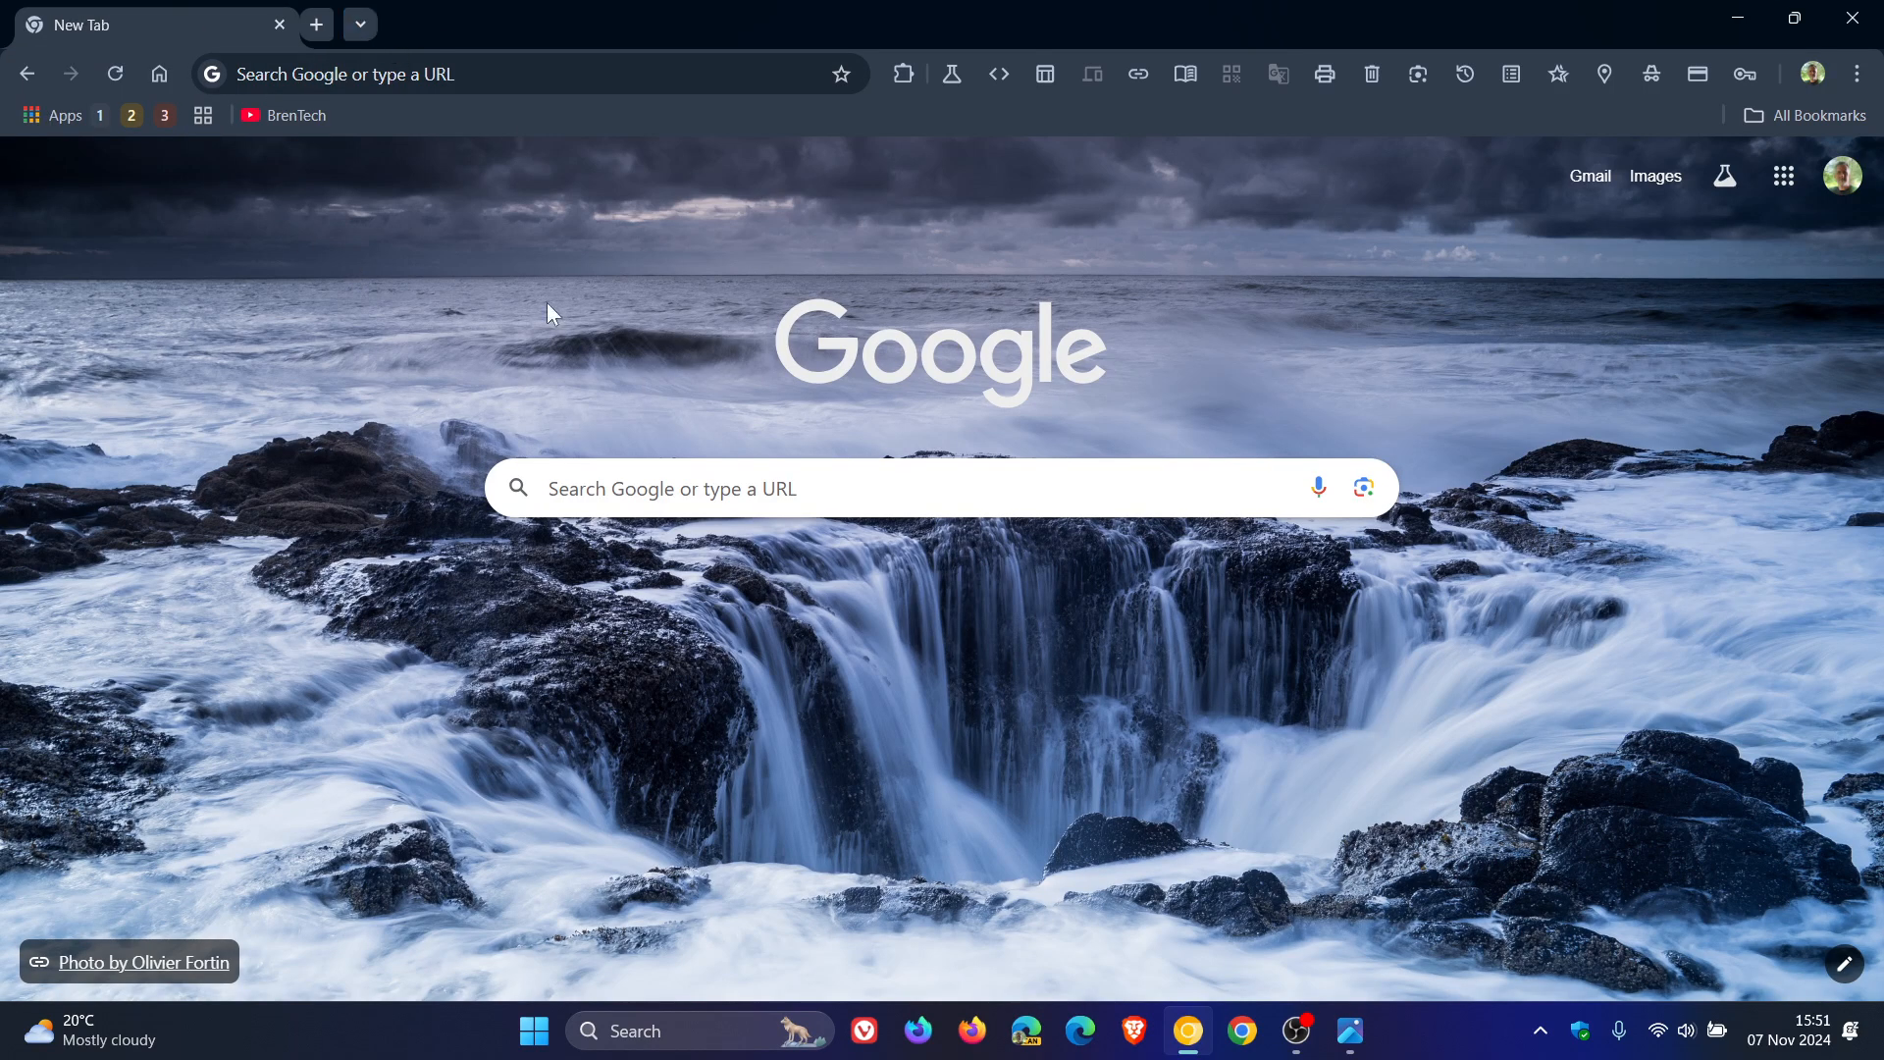
{"action": "mouse_move", "coordinate": [553, 286]}
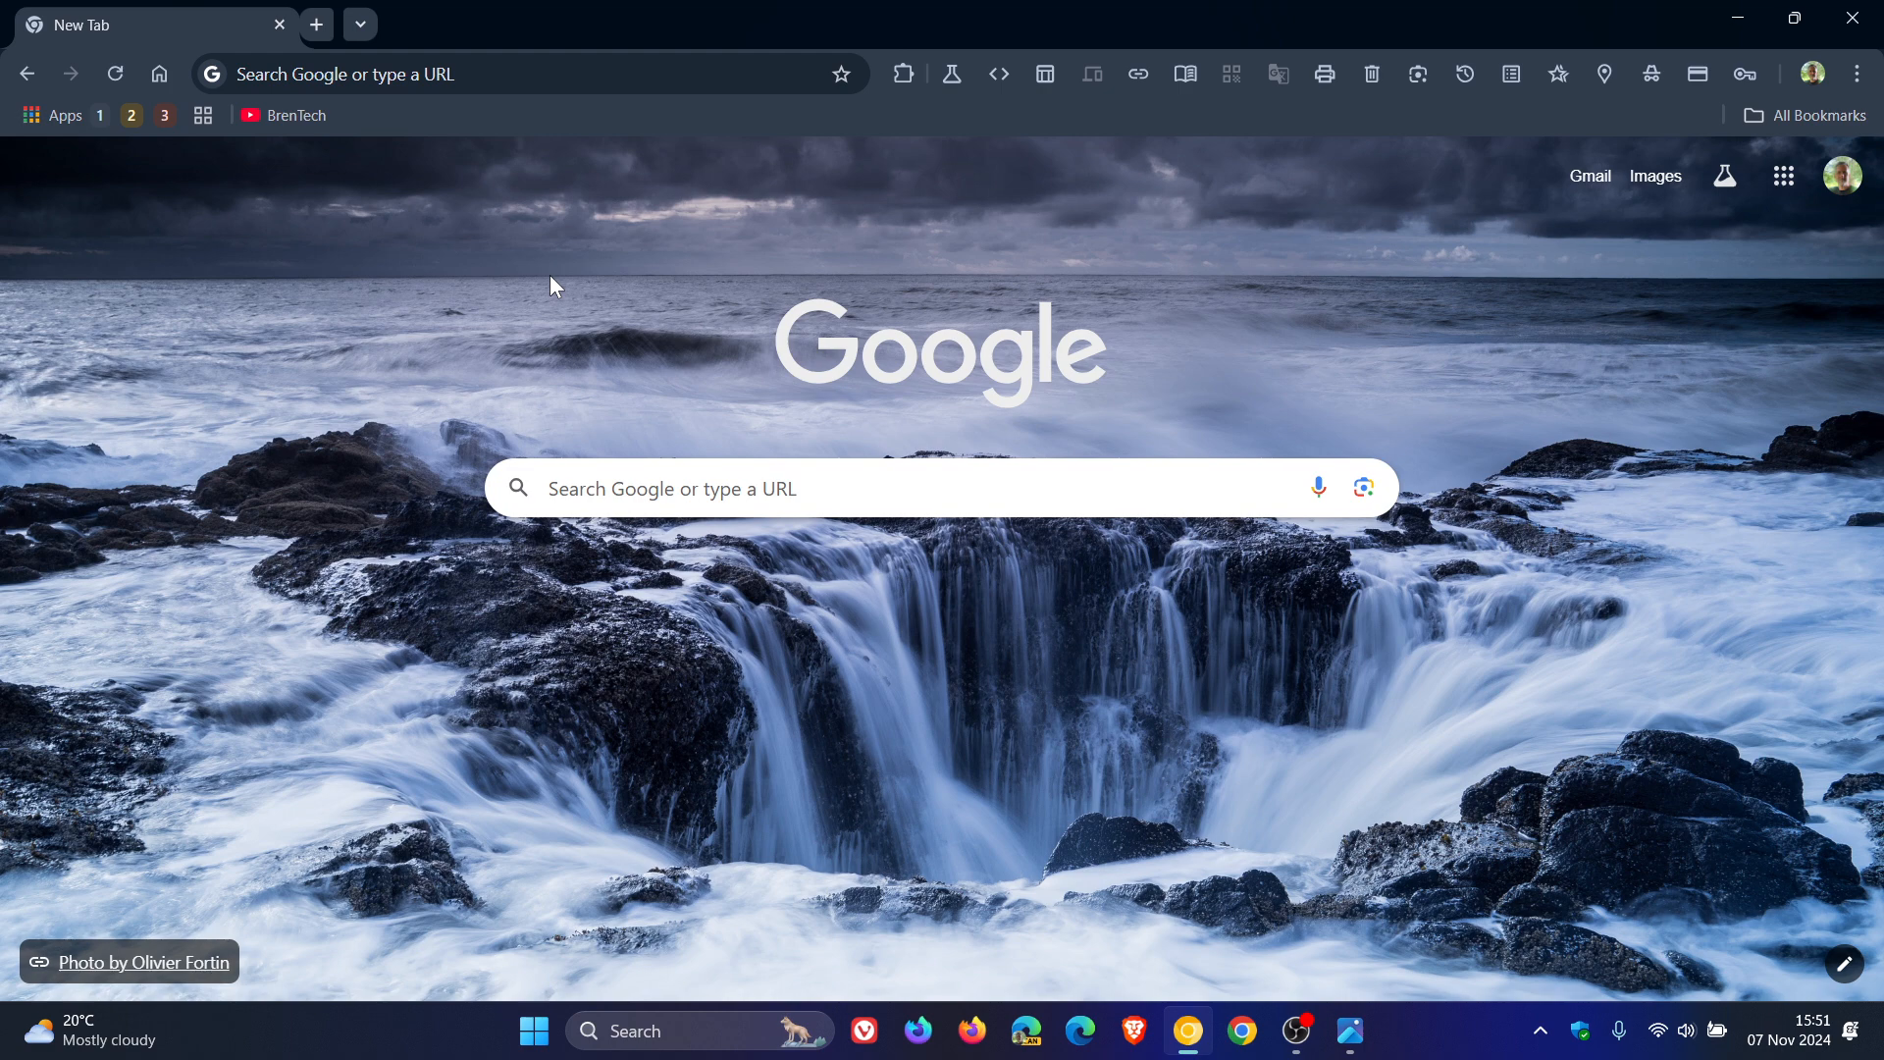
{"action": "mouse_move", "coordinate": [1371, 314]}
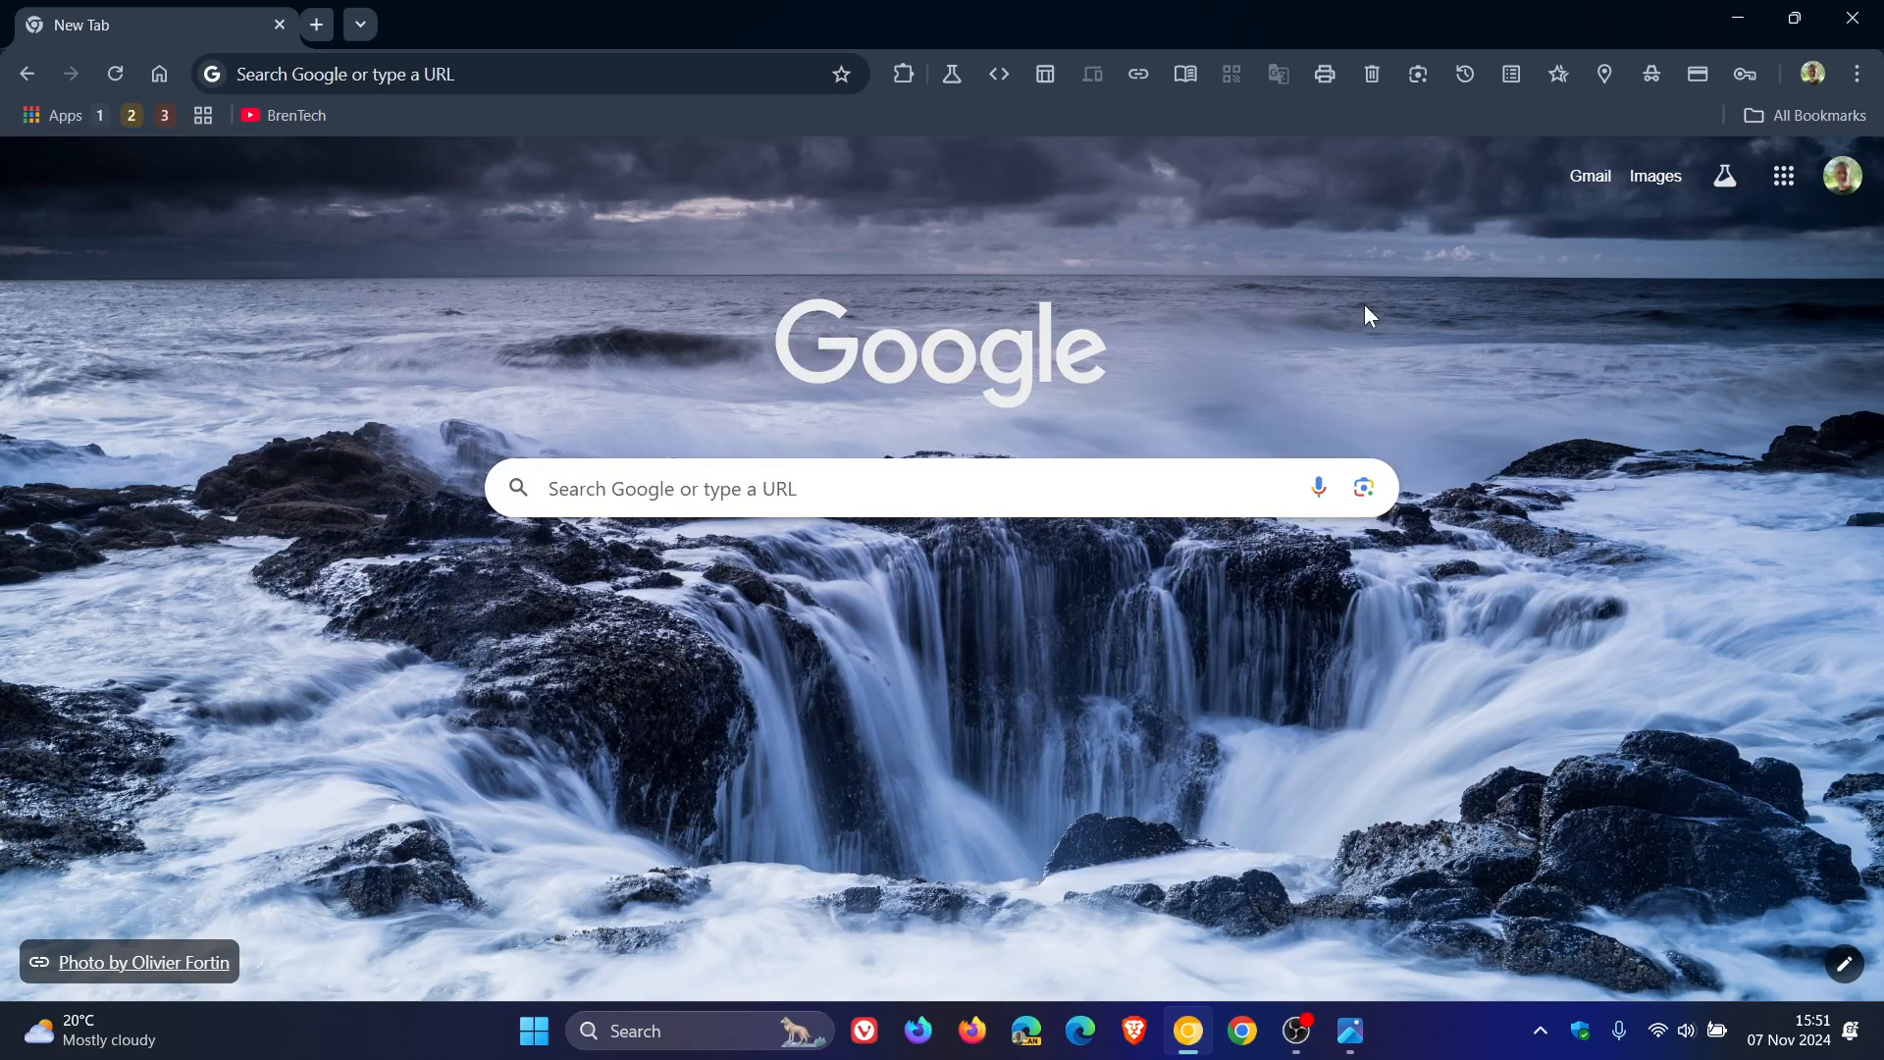